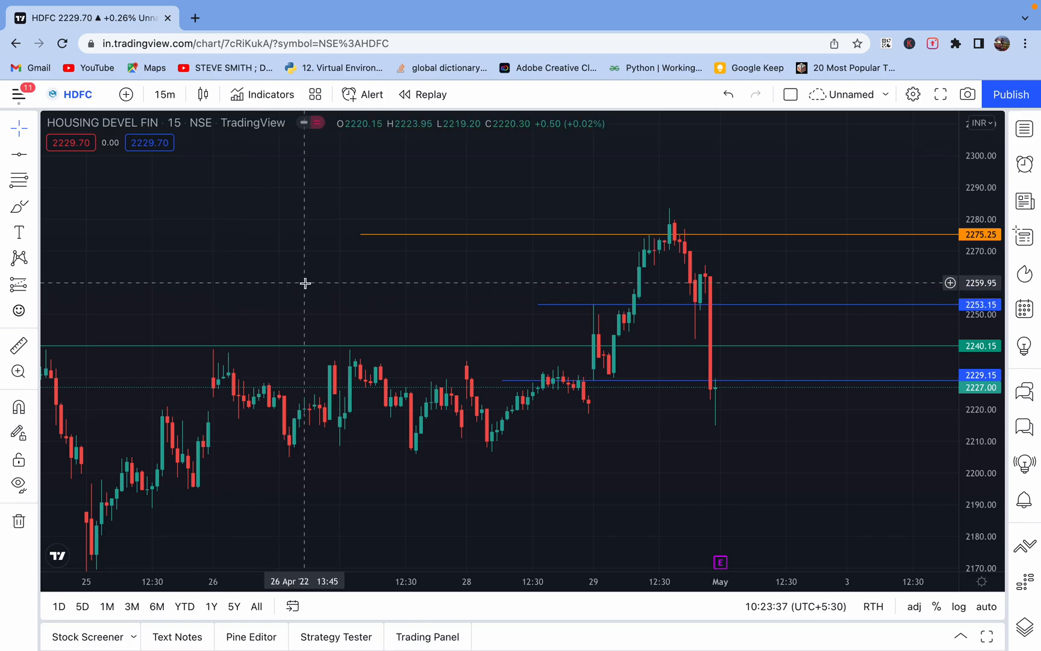
mouse_move(422, 309)
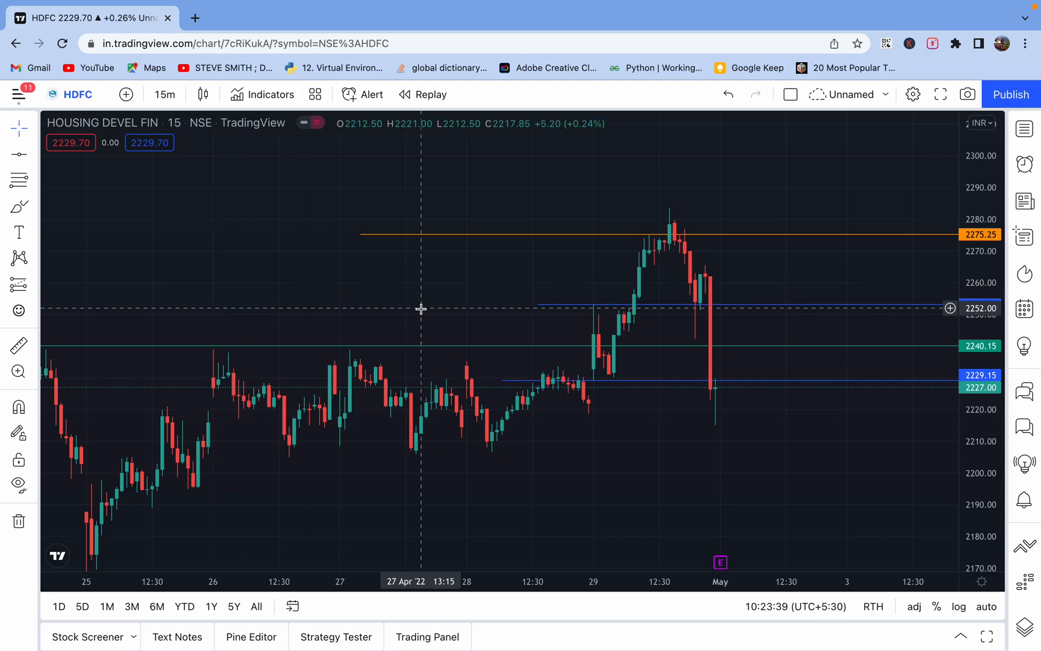
mouse_move(370, 299)
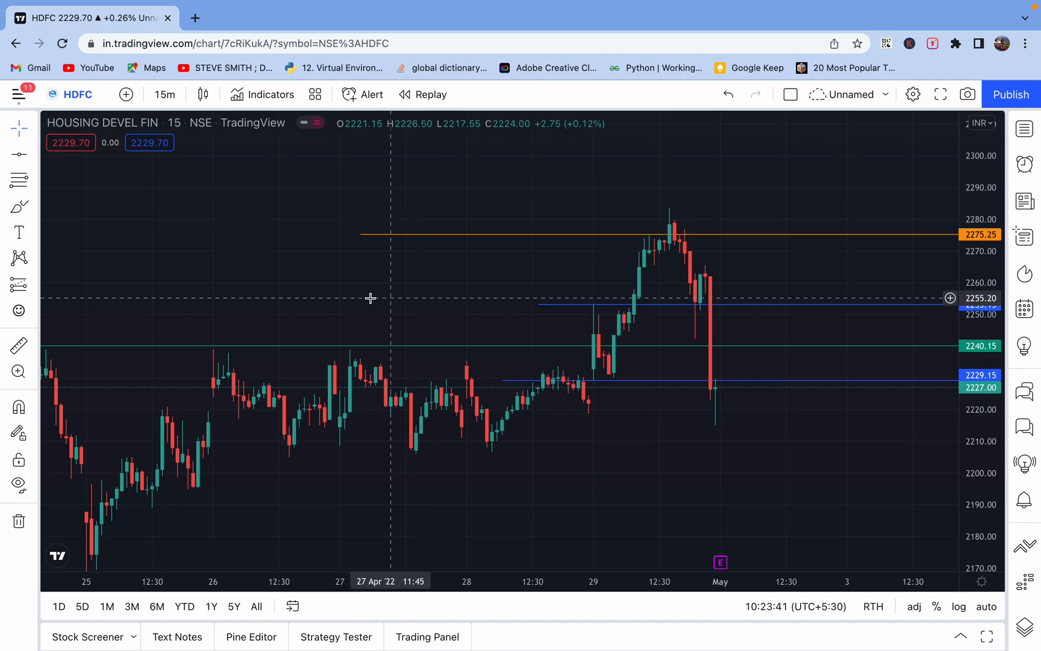
mouse_move(405, 292)
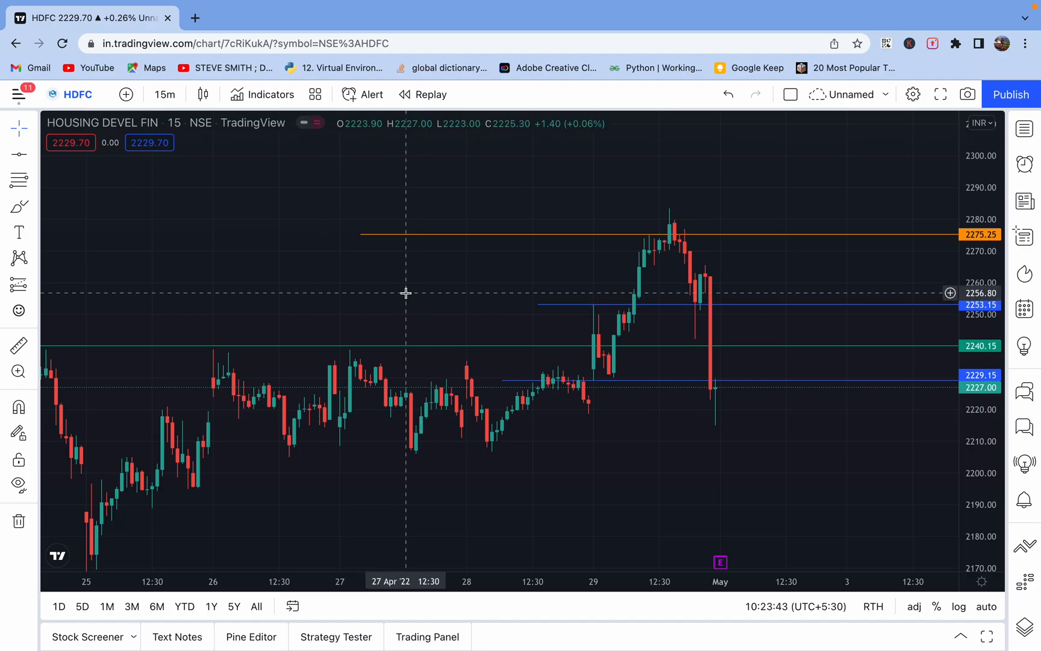
mouse_move(282, 255)
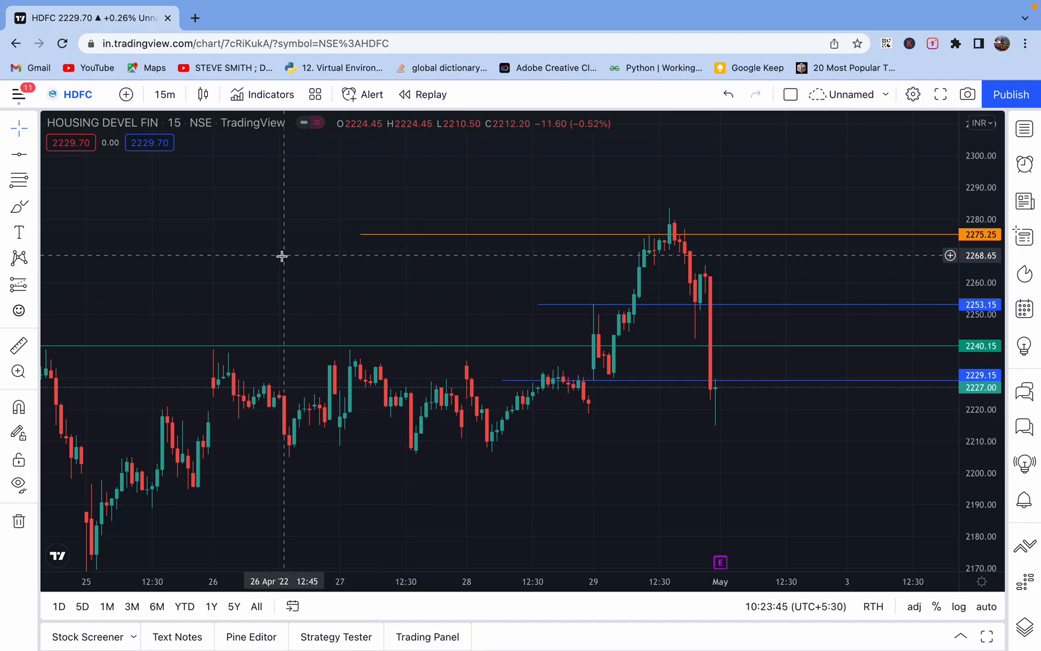
mouse_move(441, 271)
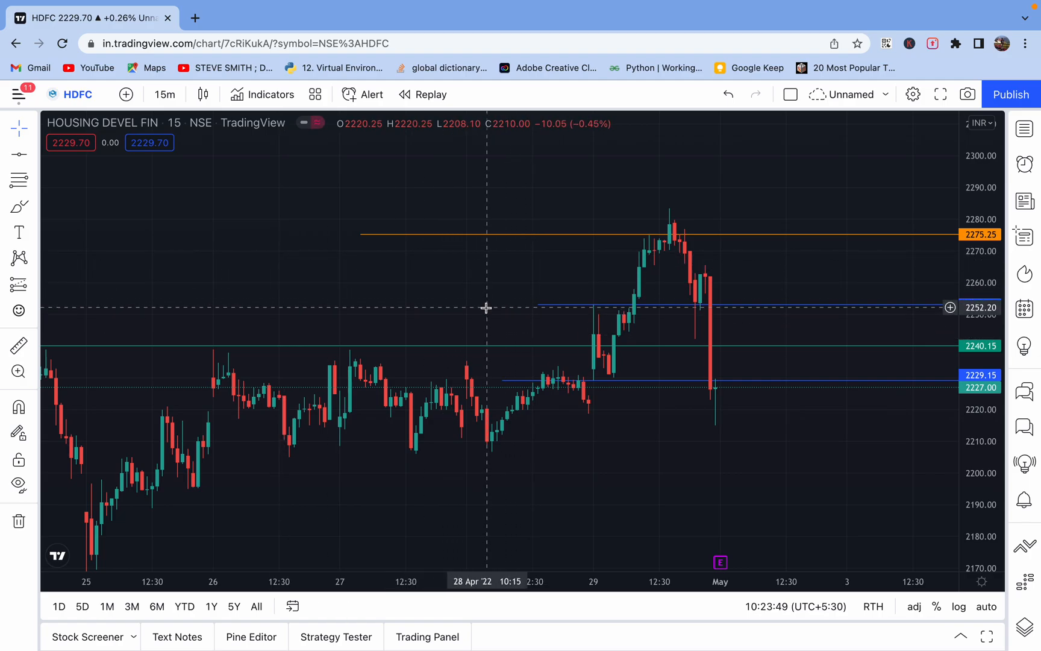
mouse_move(524, 313)
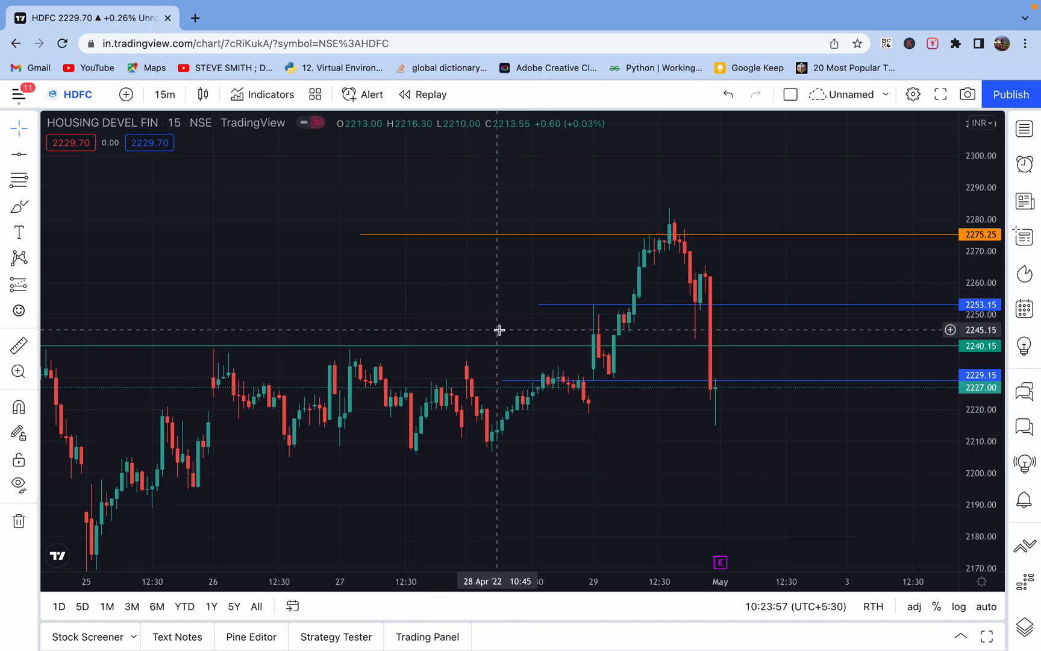
mouse_move(523, 323)
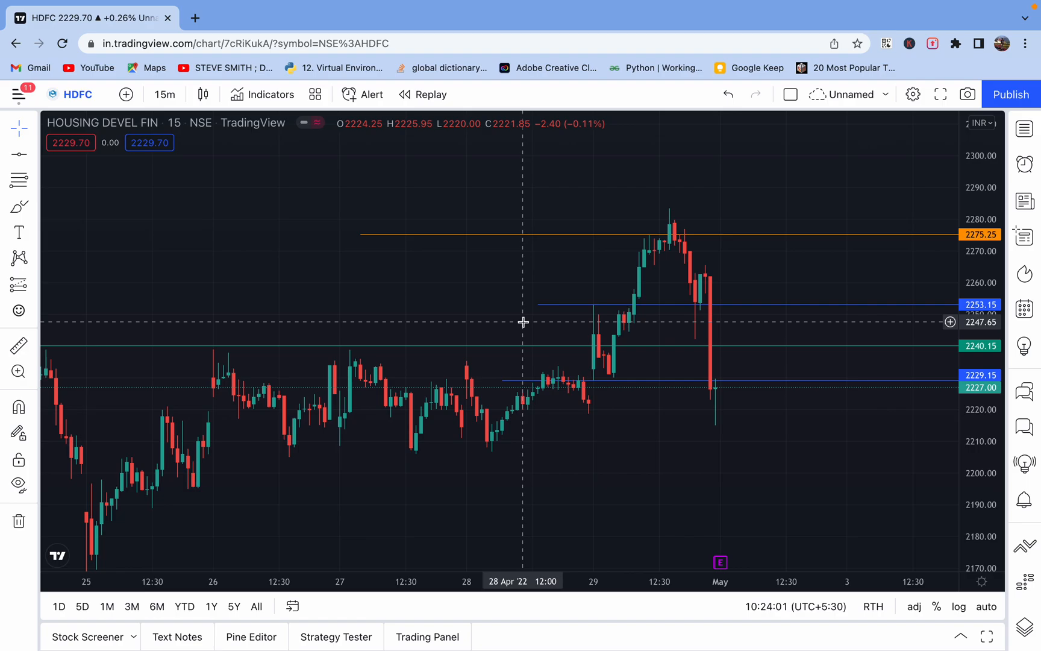
mouse_move(558, 237)
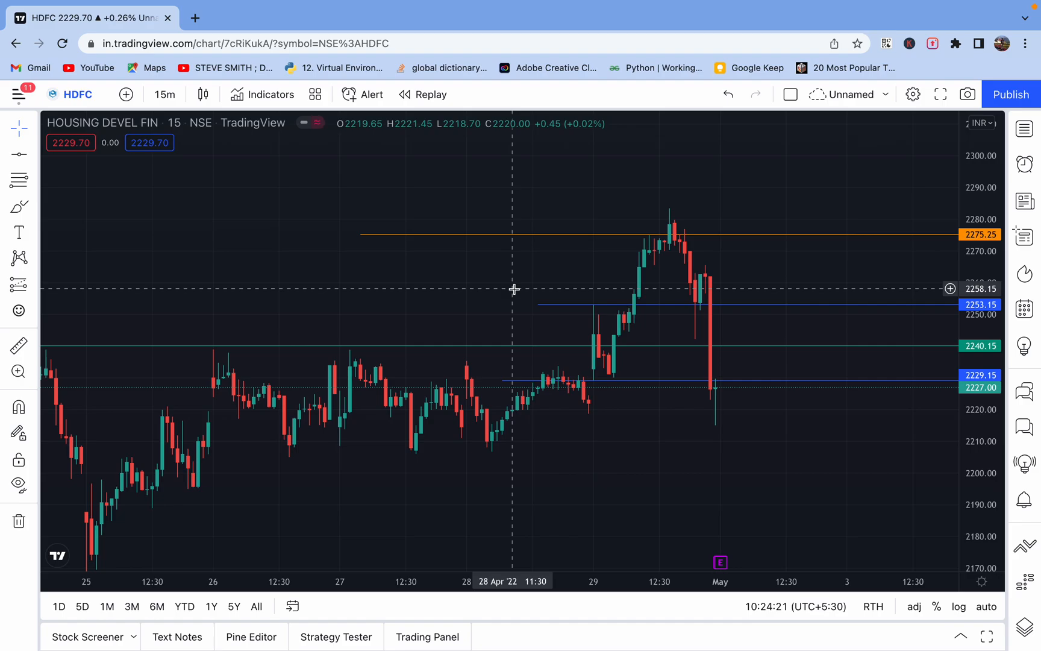
mouse_move(605, 403)
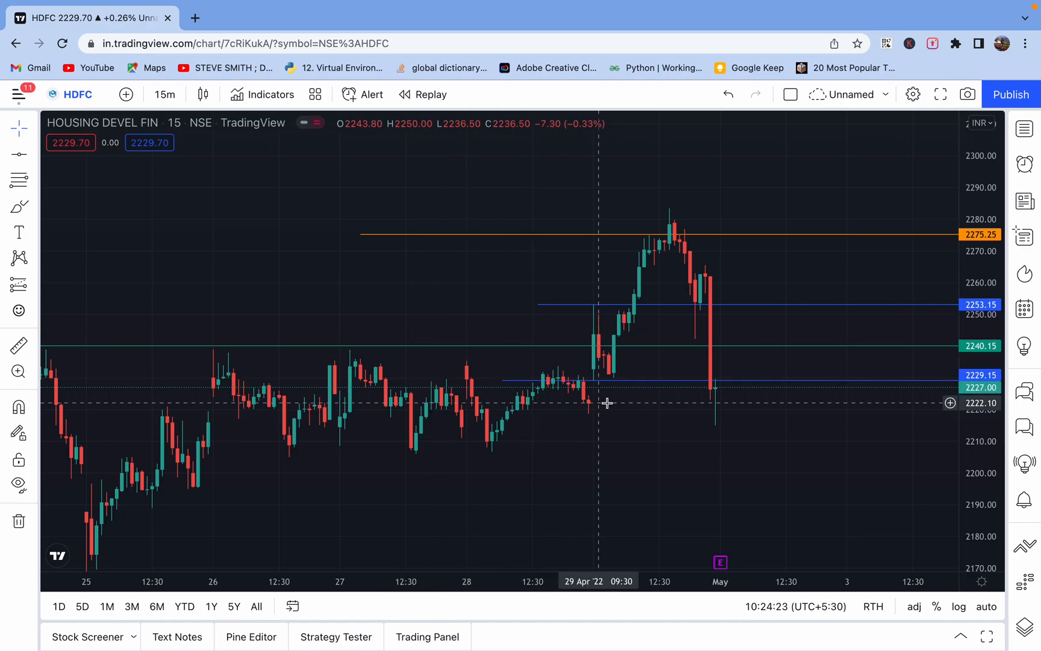
mouse_move(607, 330)
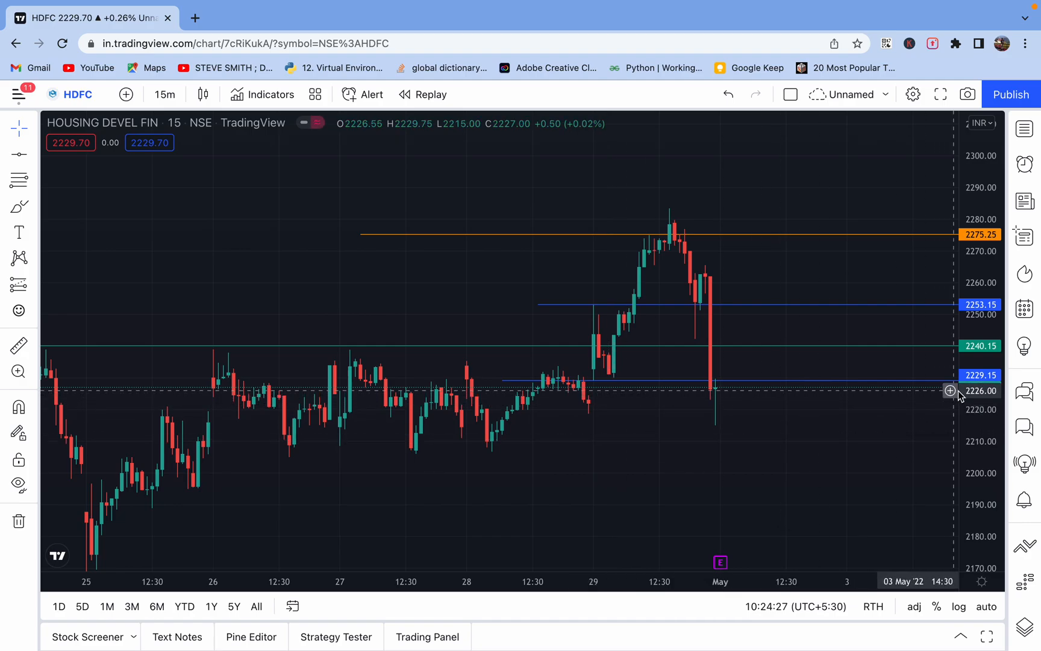
mouse_move(710, 398)
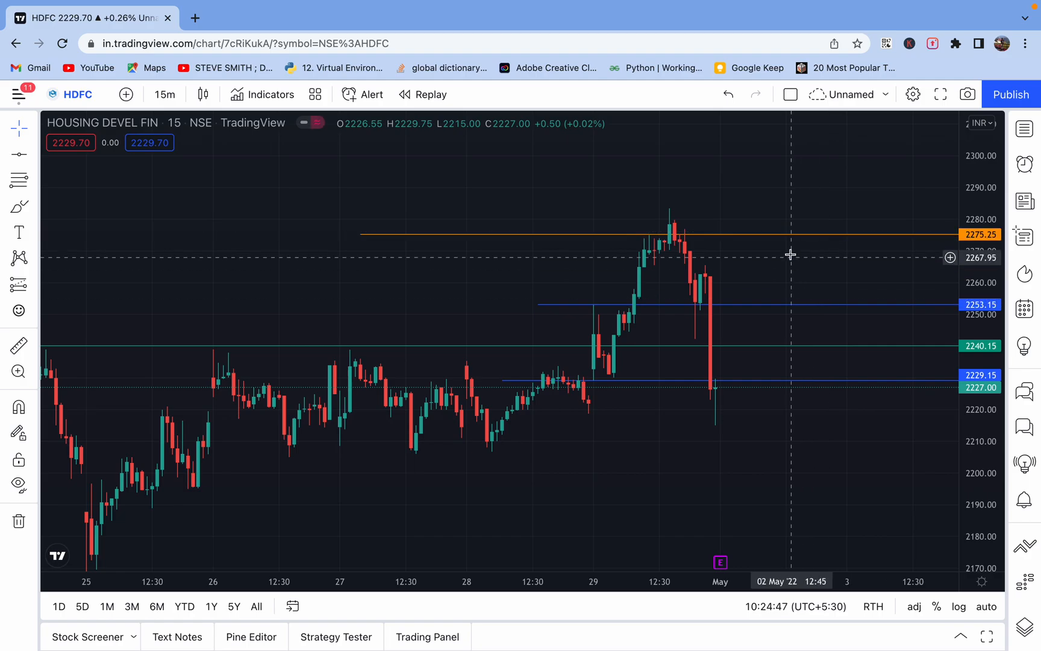
mouse_move(764, 313)
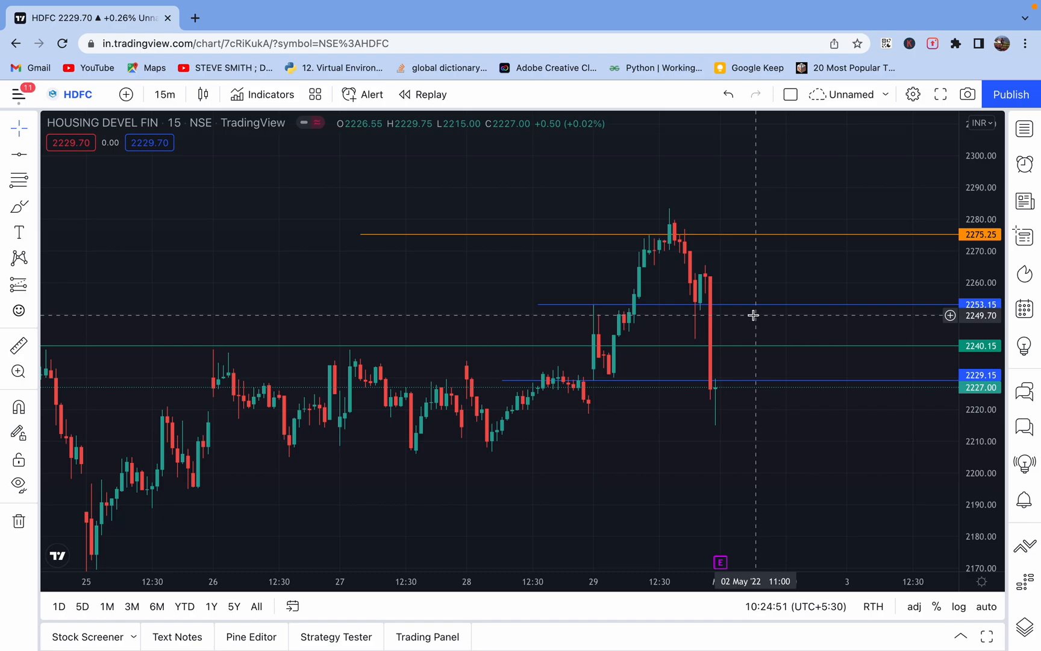
mouse_move(746, 314)
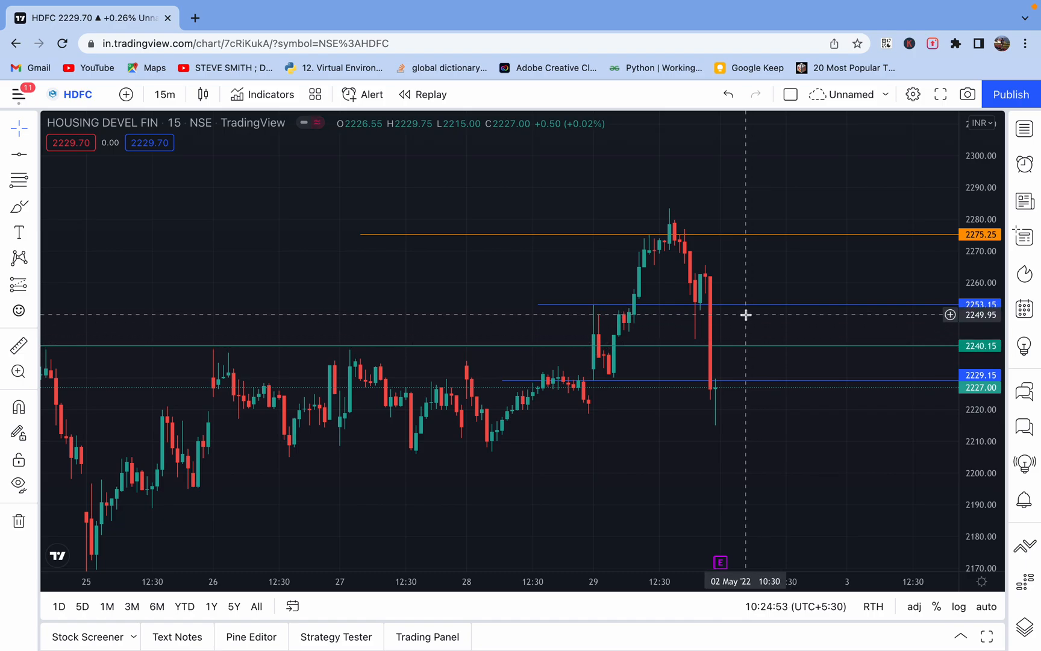
mouse_move(437, 313)
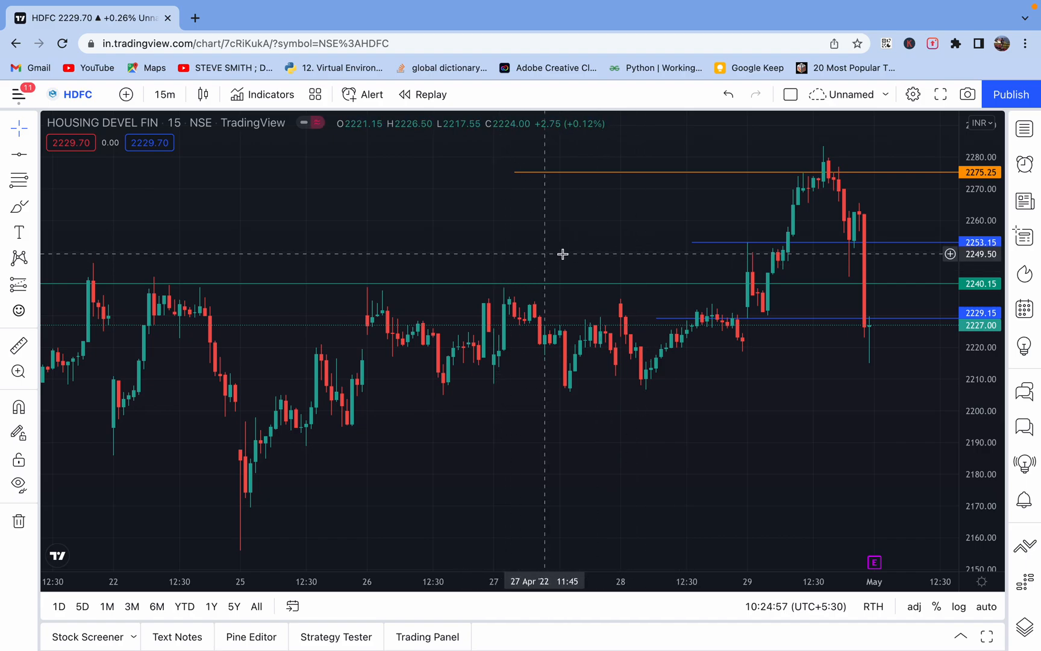
mouse_move(436, 277)
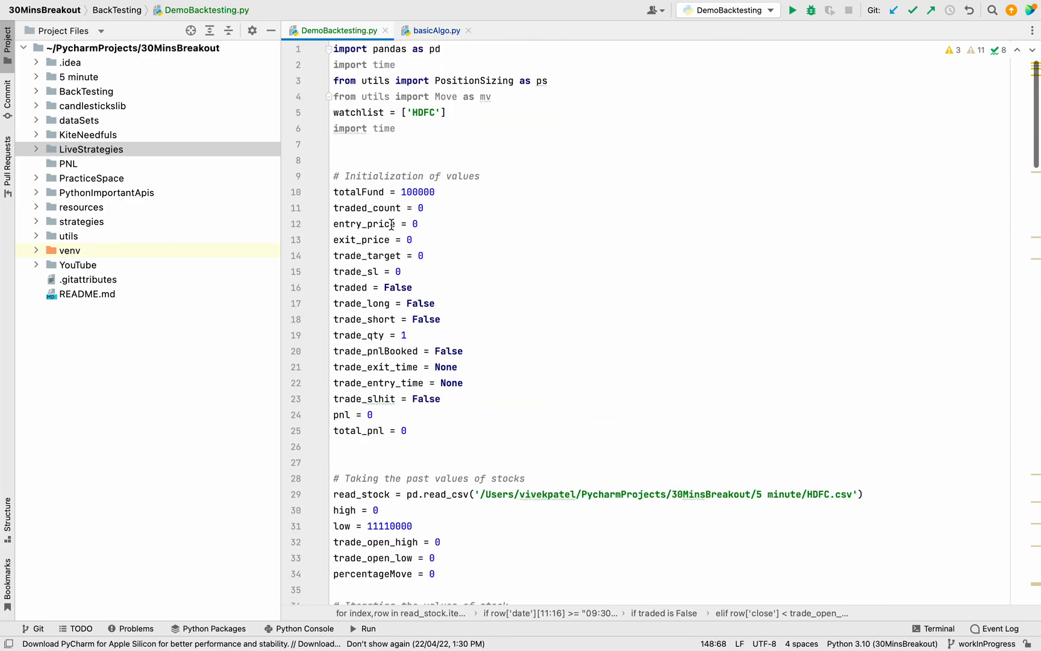
- Highlight the totalFund and trade_target initial variables while explaining them
left_click(342, 194)
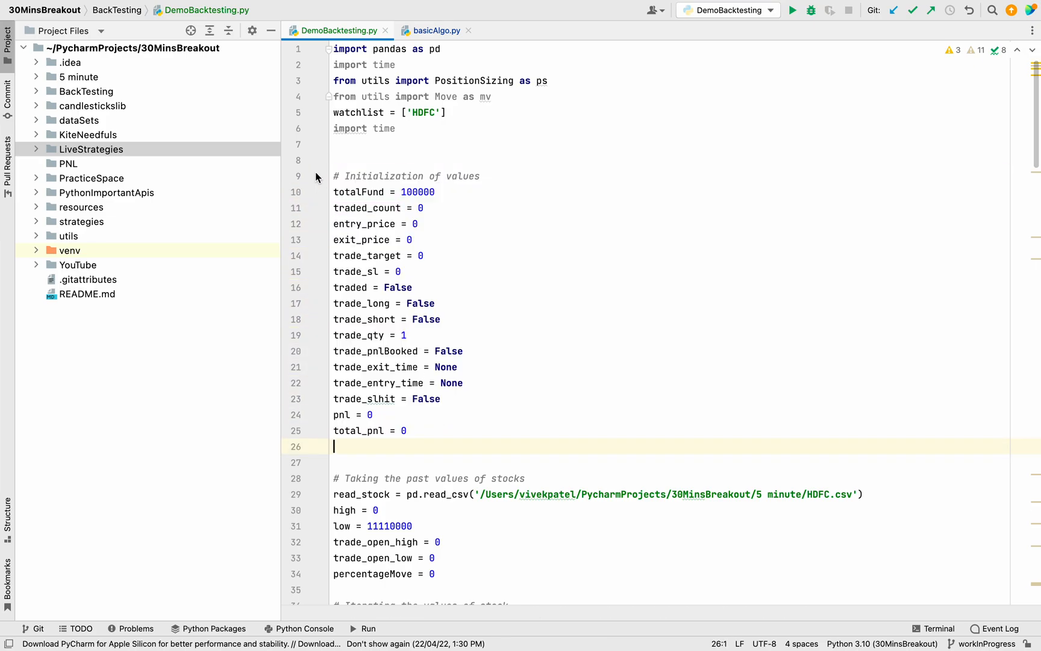
double_click(358, 192)
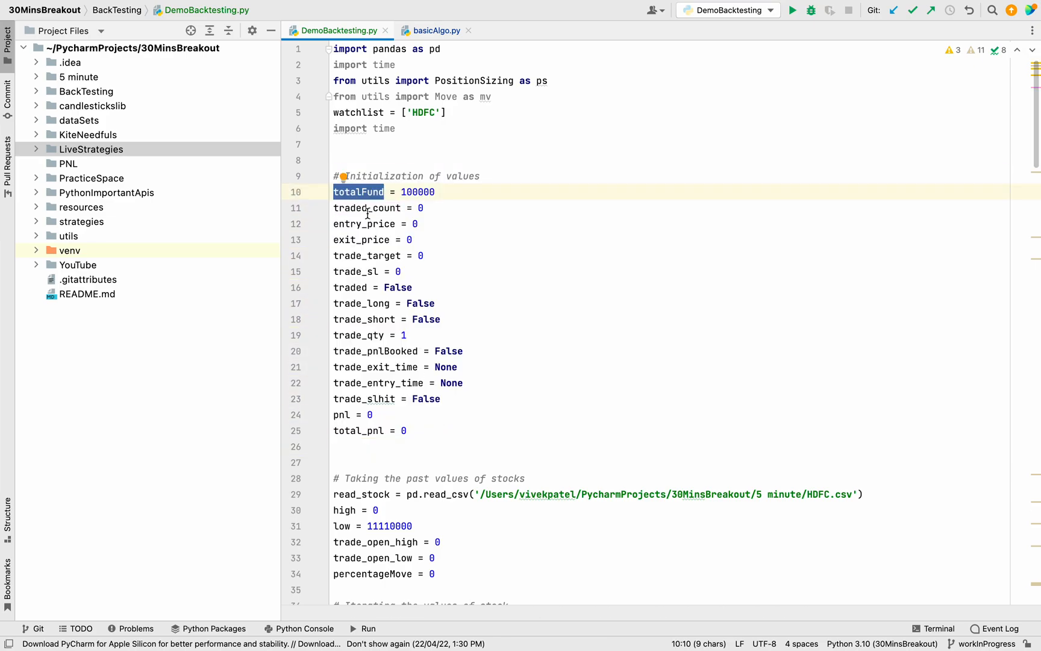
left_click(366, 224)
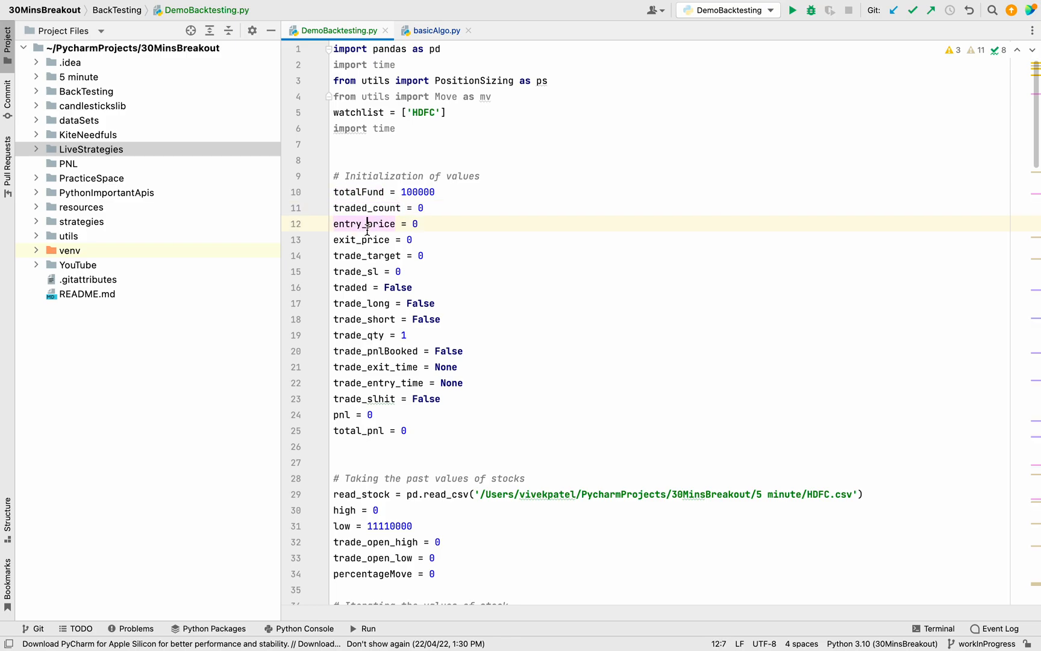
double_click(368, 255)
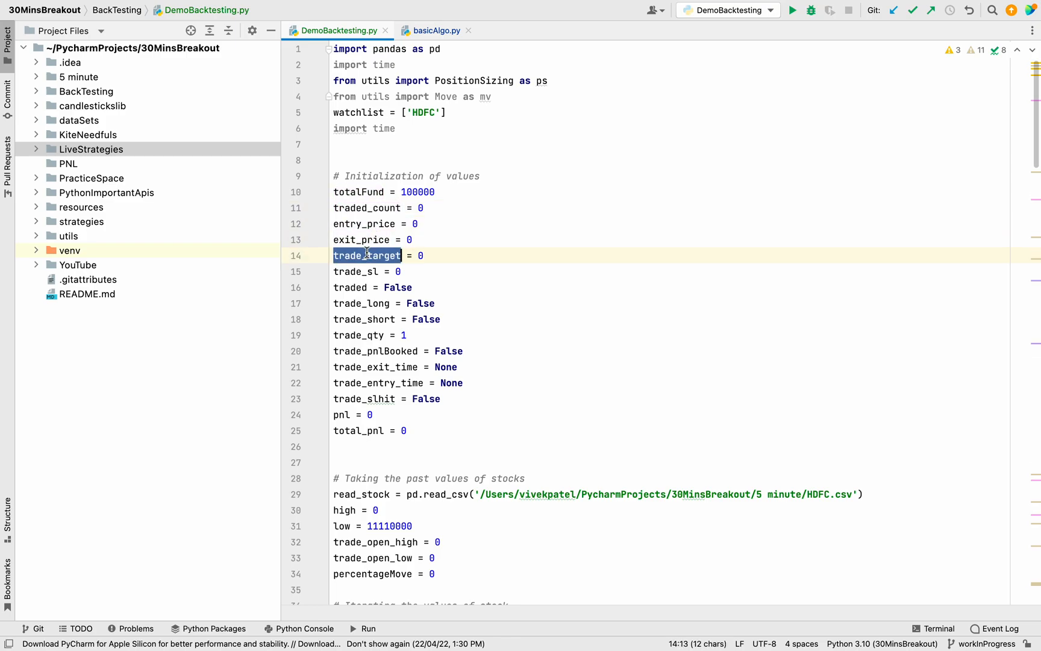
left_click(354, 271)
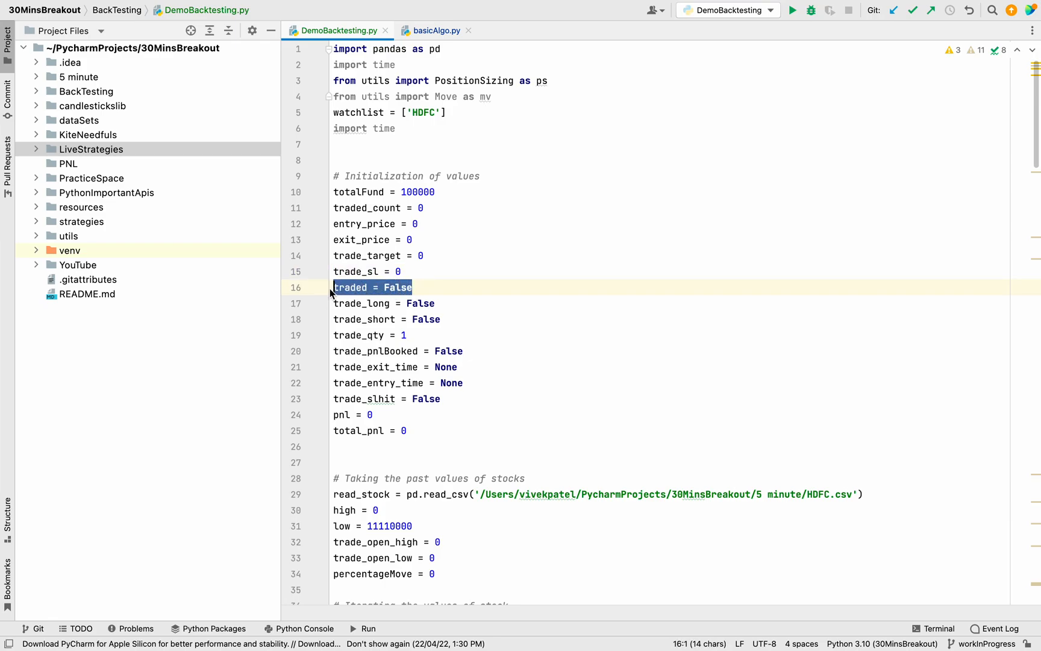
mouse_move(344, 288)
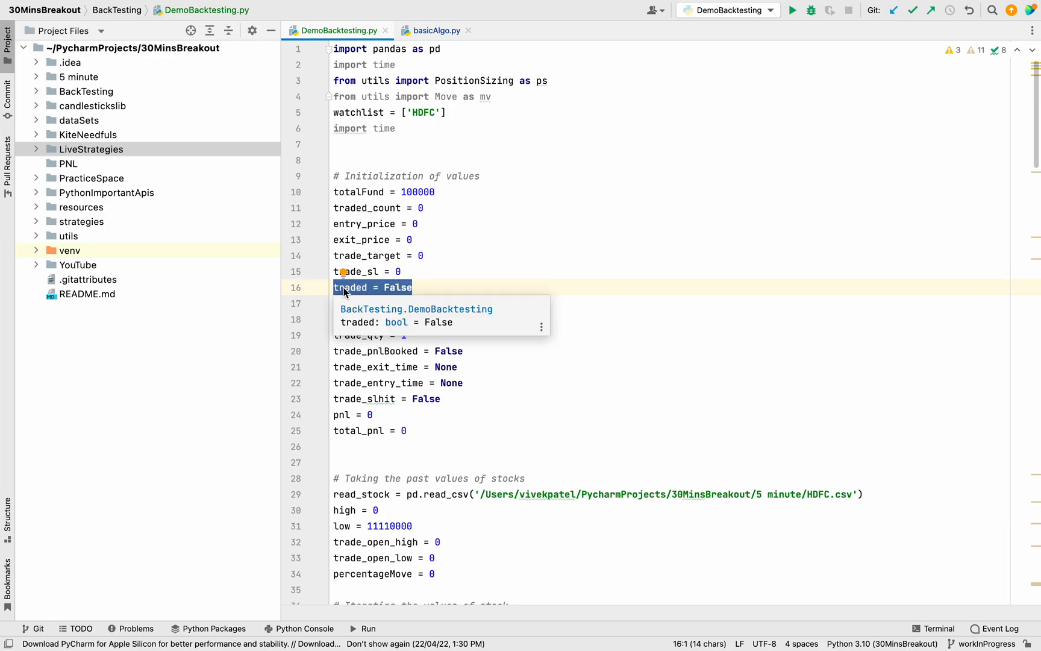
mouse_move(451, 289)
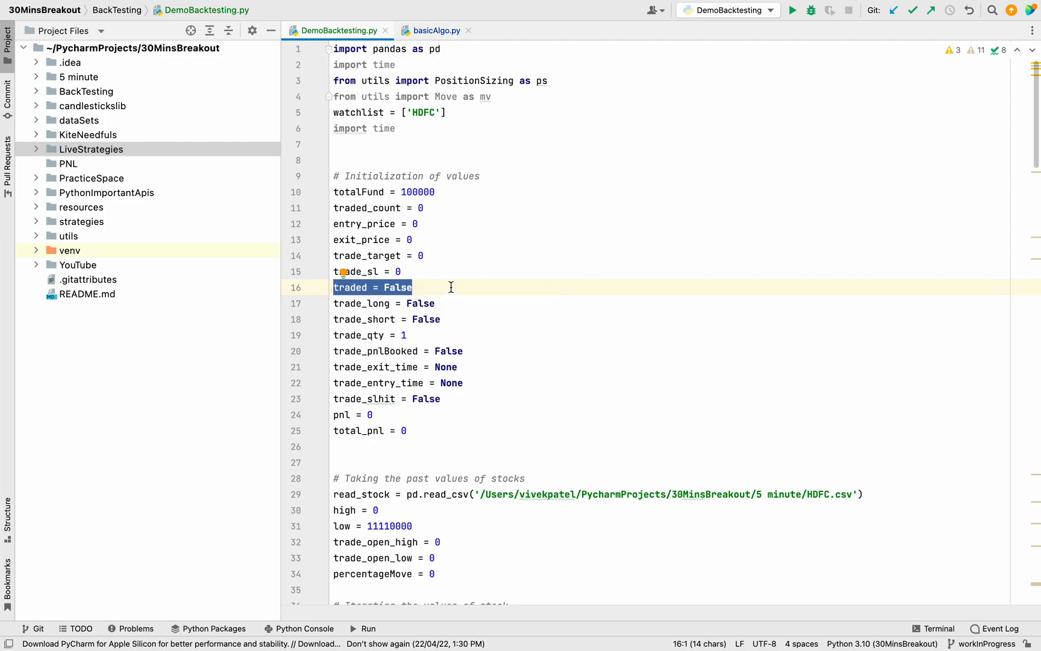
mouse_move(396, 288)
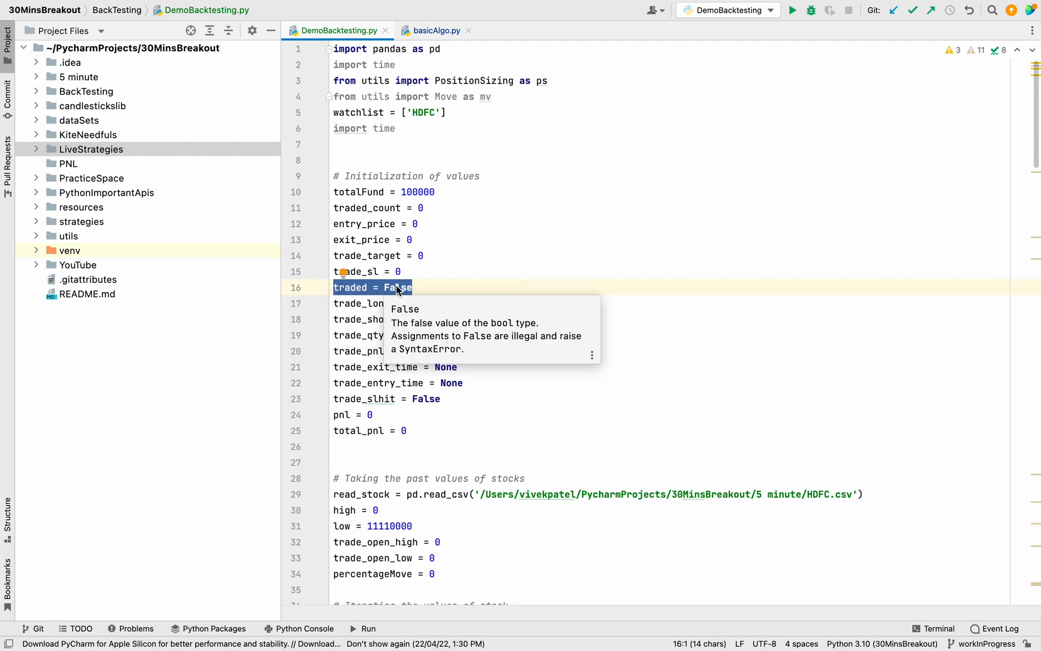
mouse_move(364, 304)
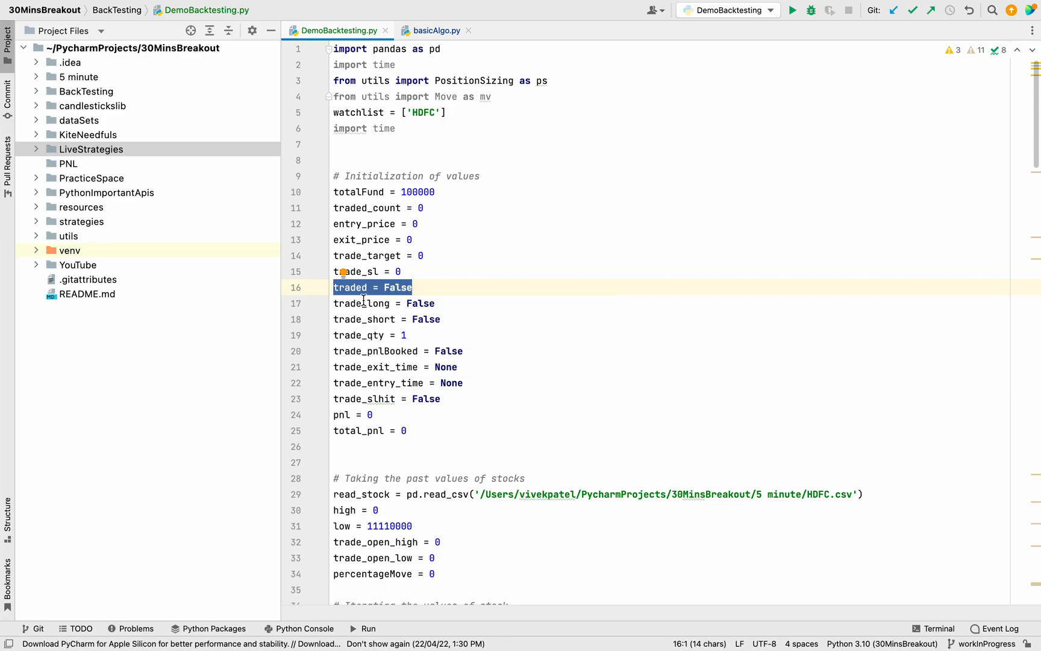
mouse_move(419, 304)
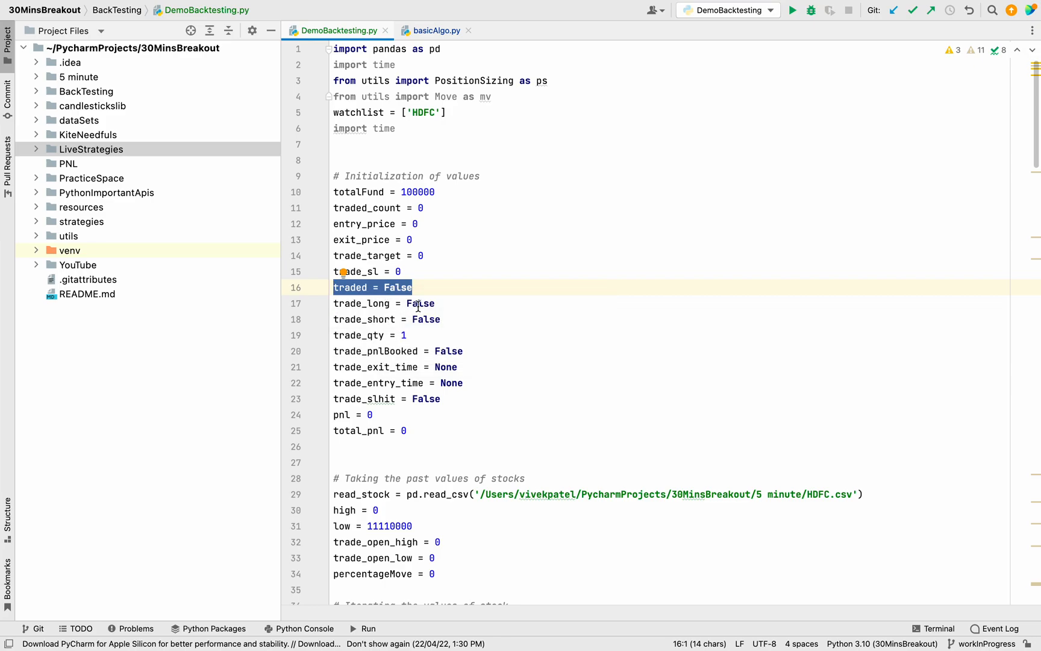
mouse_move(420, 304)
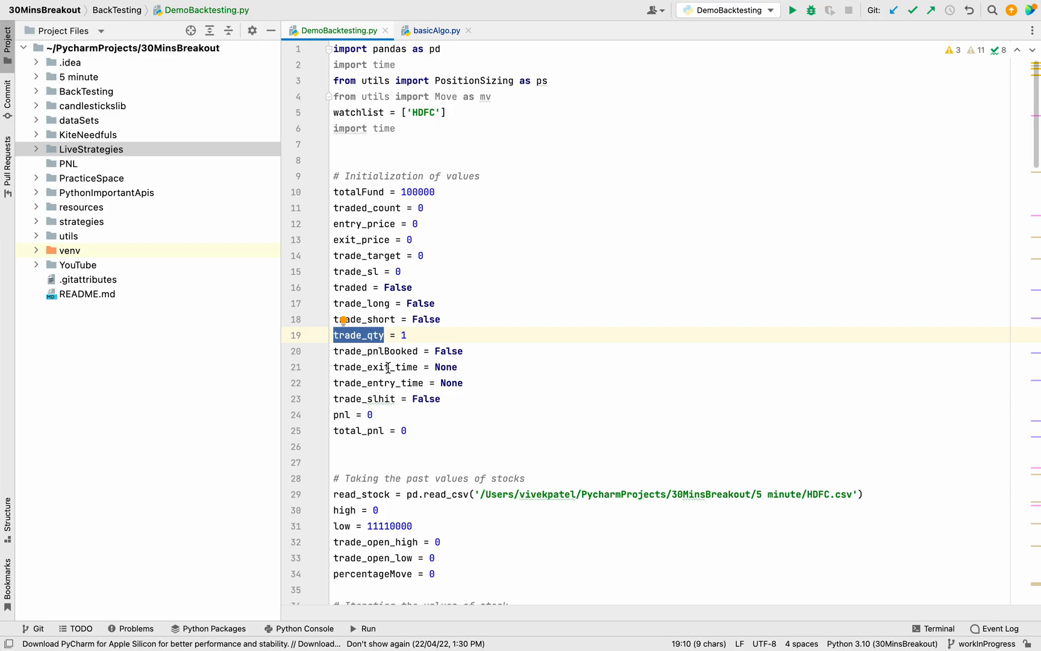
- Highlight trade_entry_time, trade_slhit and the whole block of initial trade variables
double_click(378, 383)
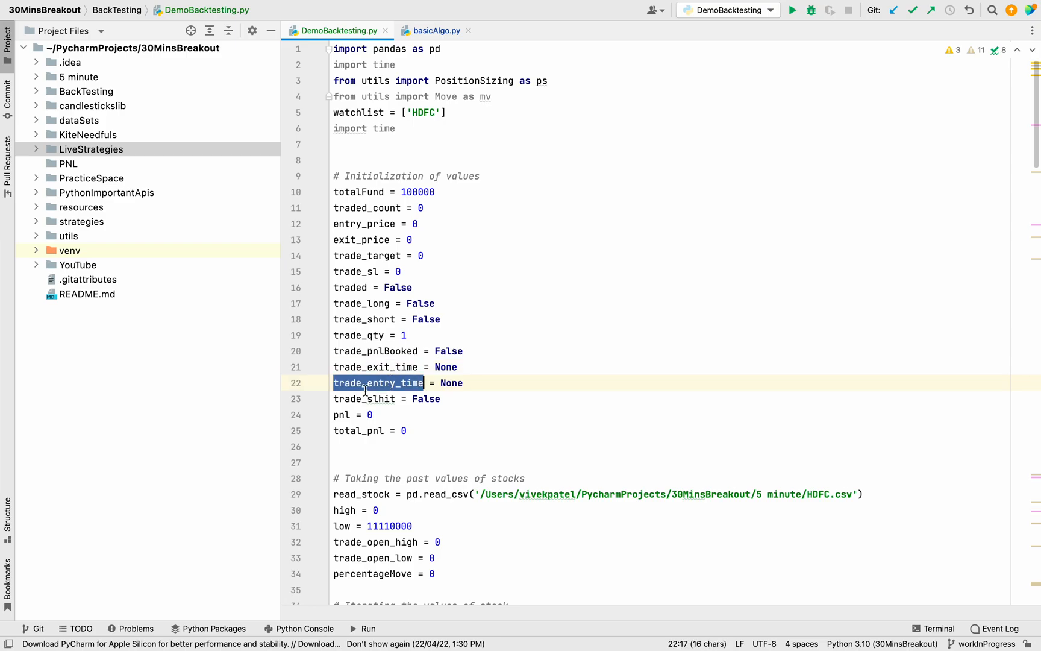
double_click(364, 399)
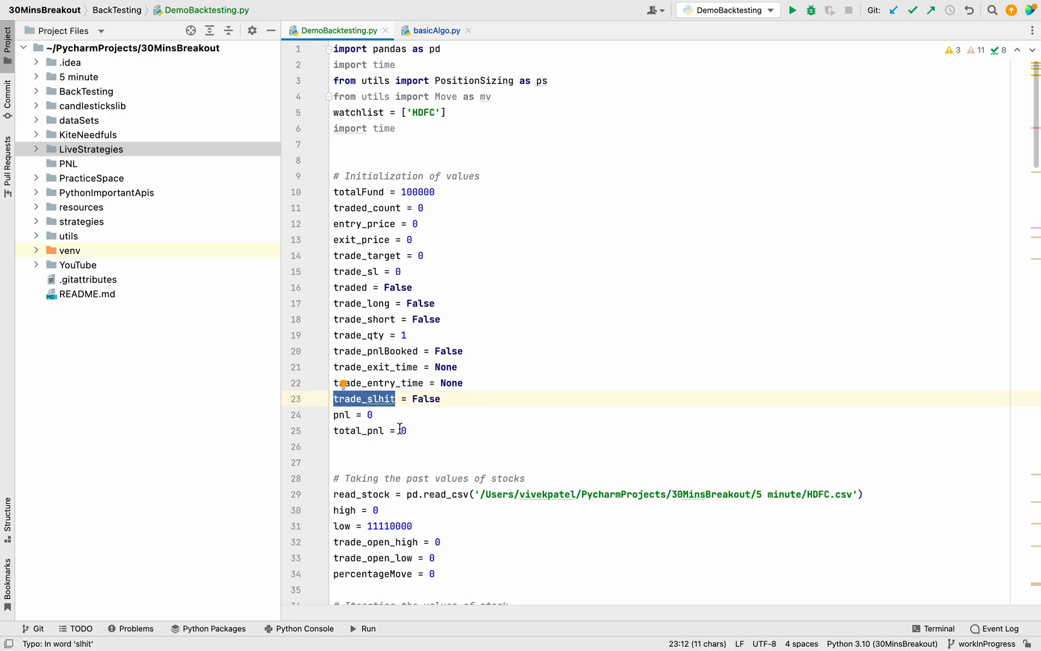
left_click_drag(334, 208, 406, 431)
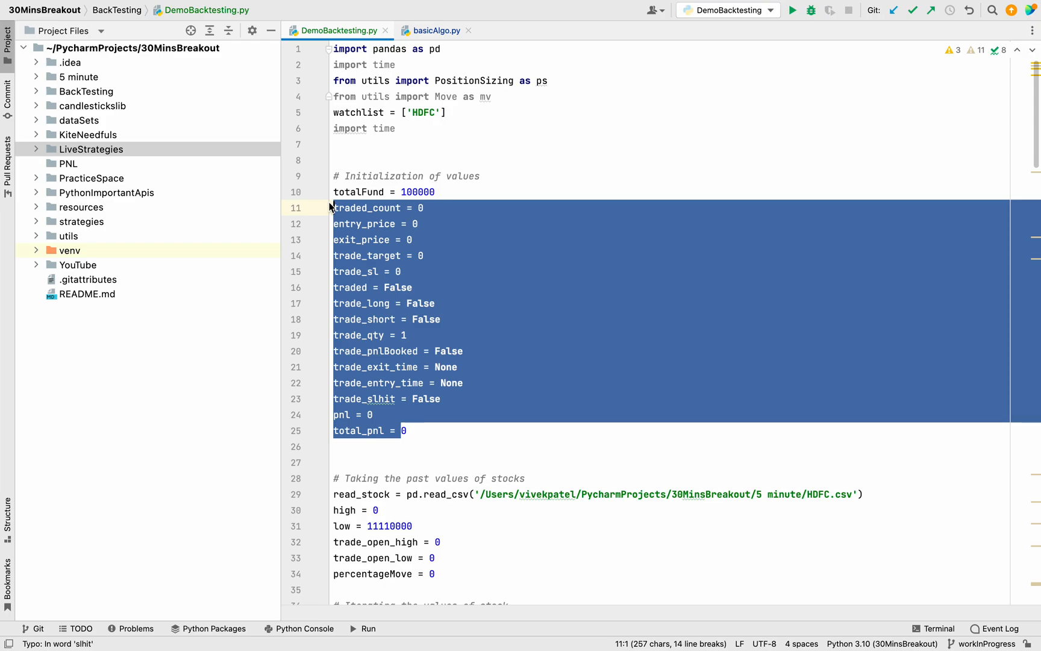
left_click(436, 303)
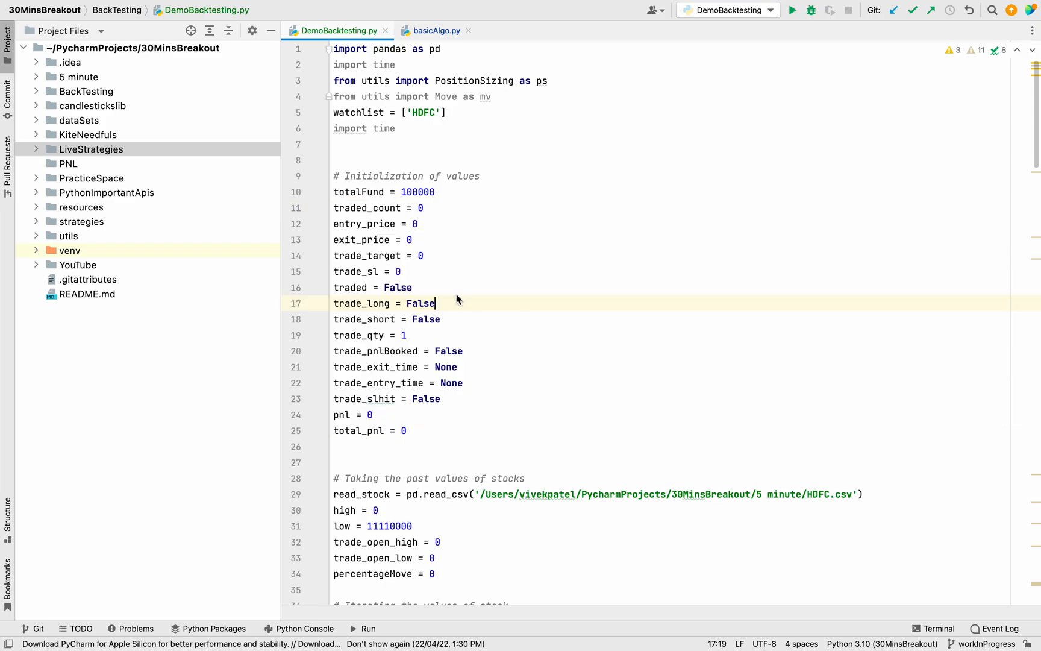
- Move to the read_csv section and highlight the low and percentageMove variables
scroll("down", 3)
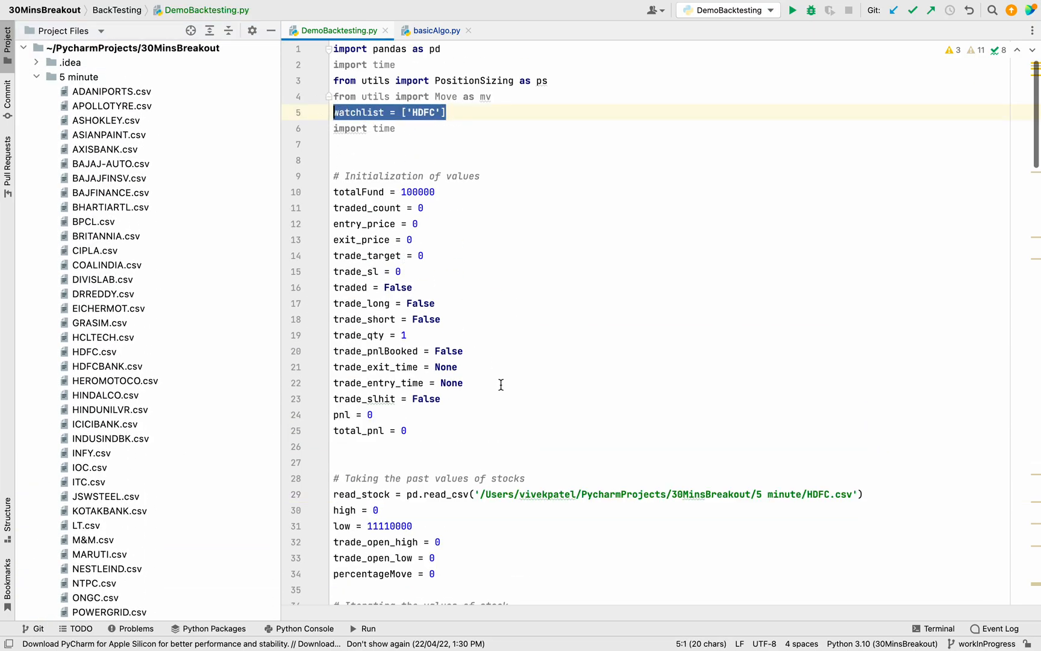
scroll("down", 3)
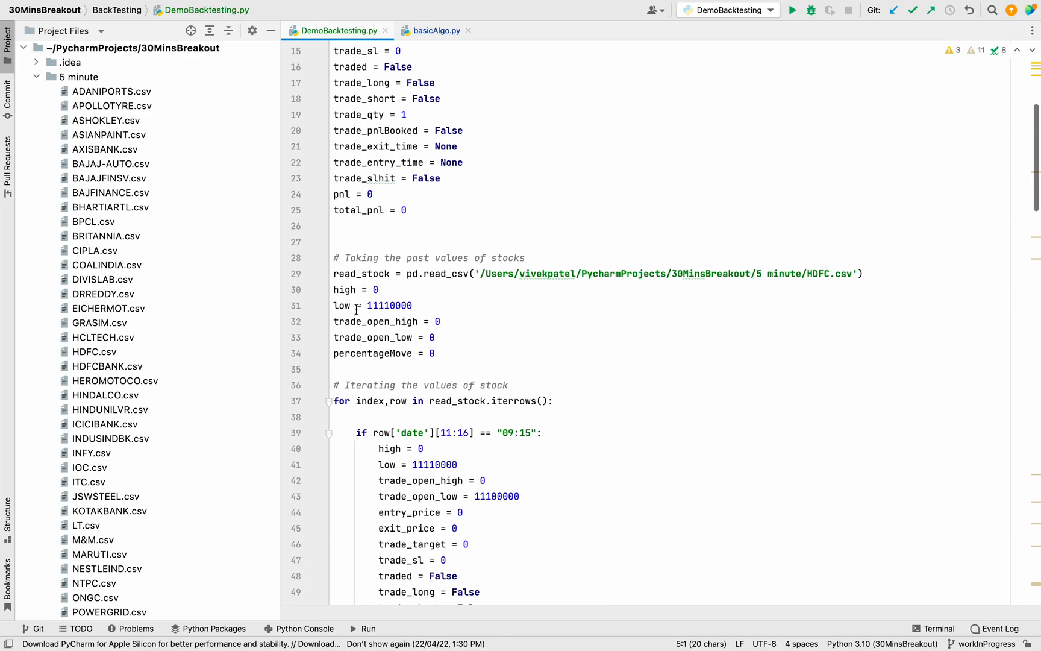
double_click(342, 306)
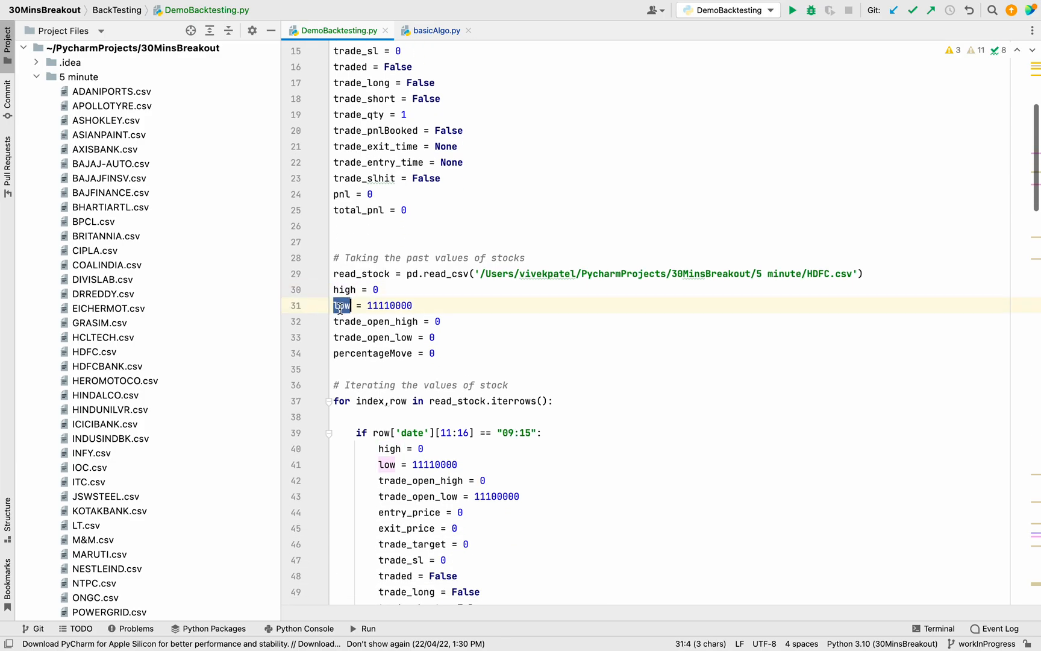
double_click(373, 337)
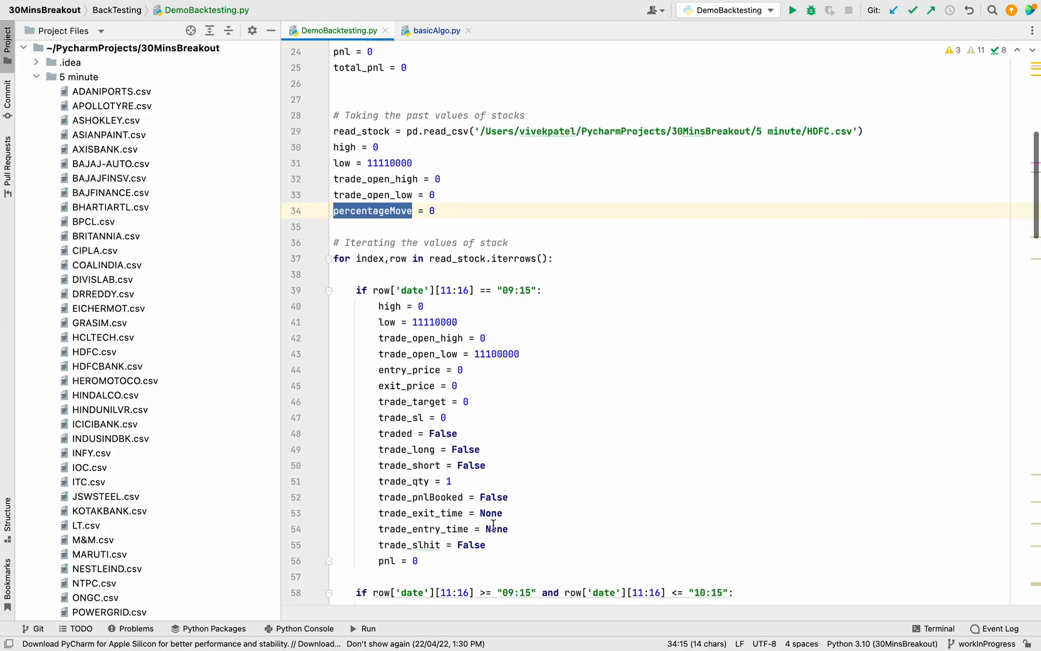
scroll("down", 3)
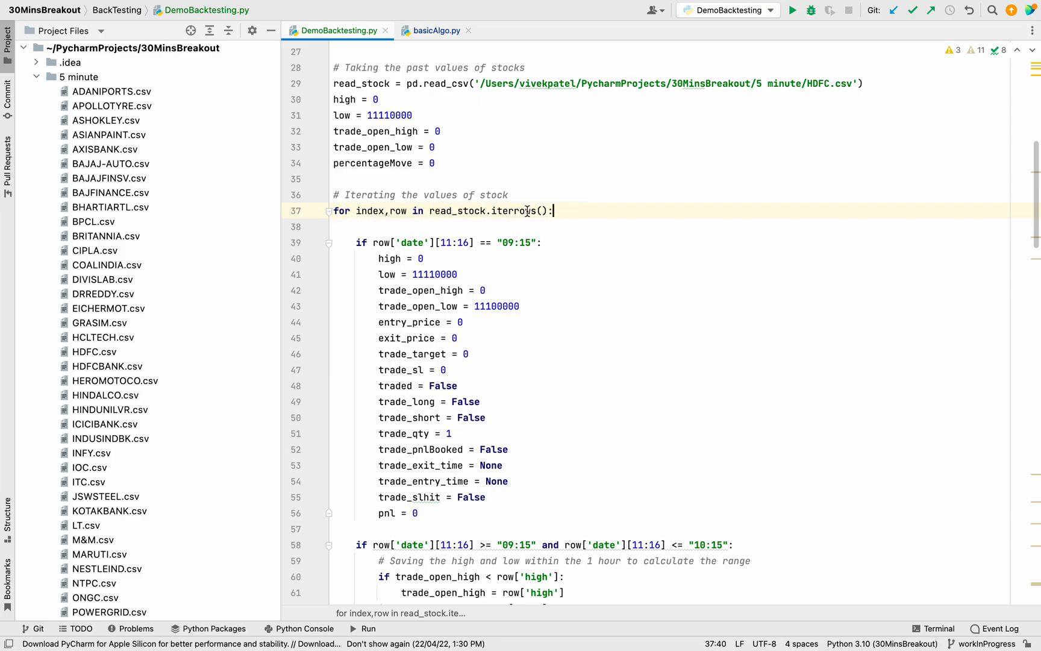
mouse_move(382, 351)
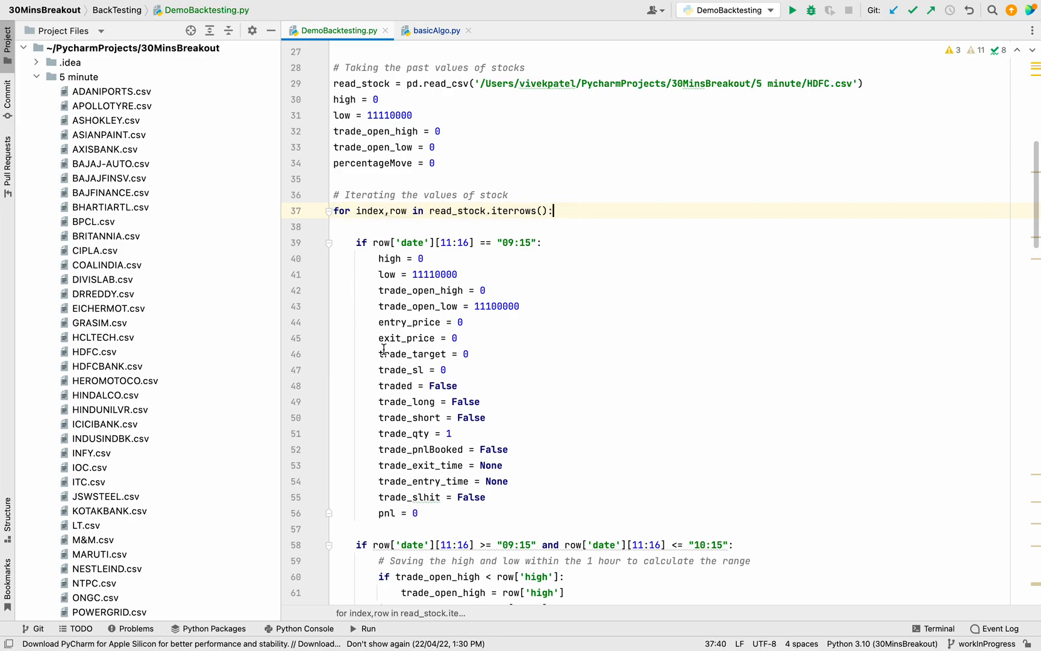
mouse_move(398, 323)
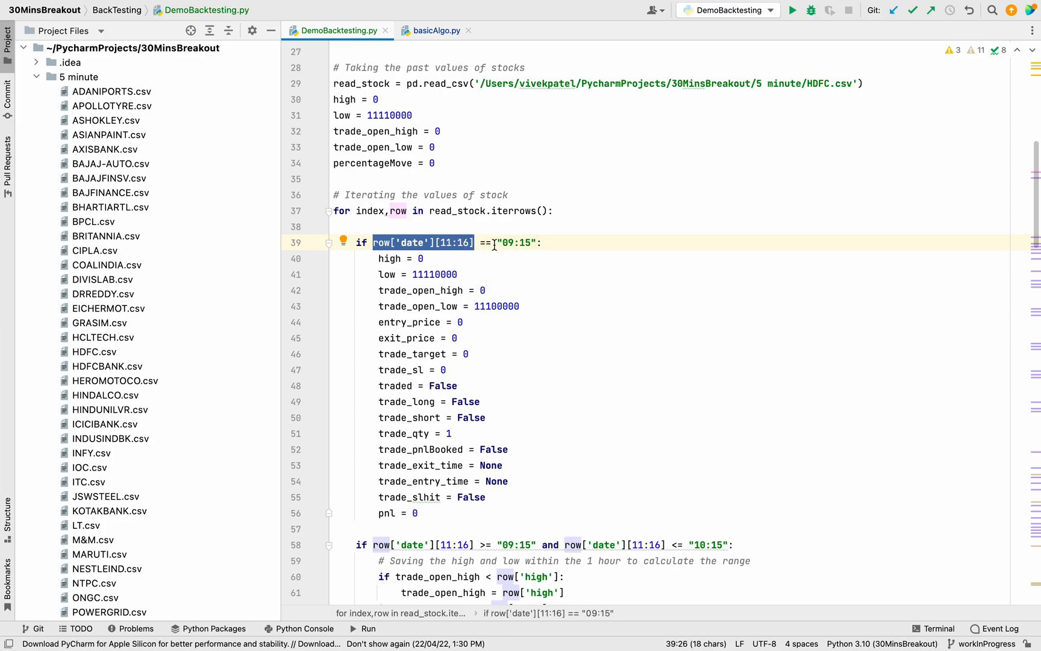
mouse_move(501, 334)
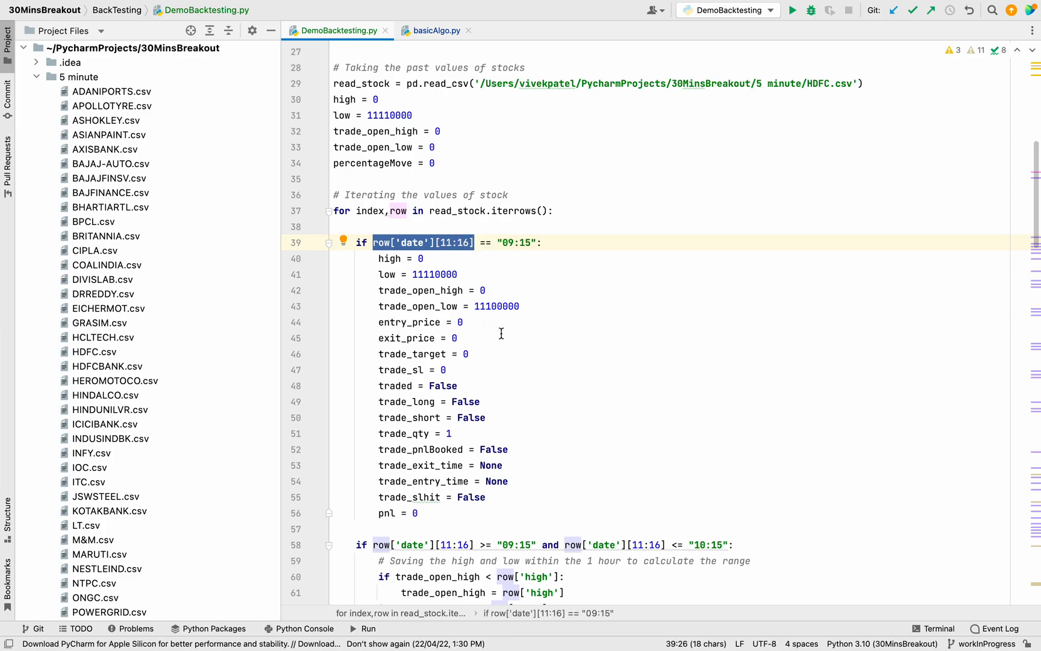
mouse_move(510, 278)
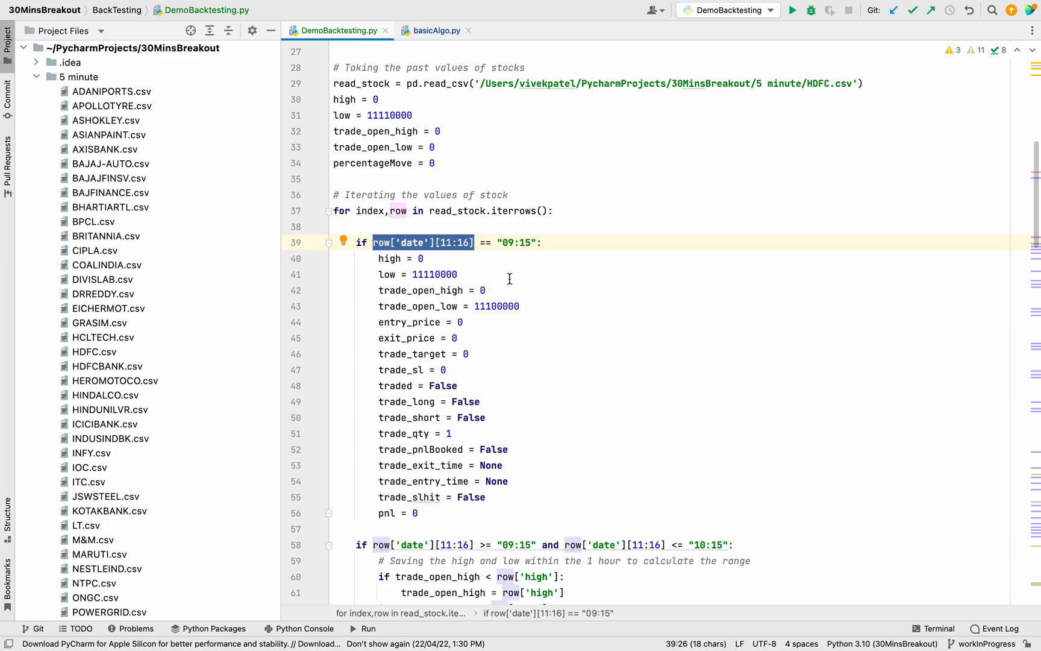
mouse_move(379, 268)
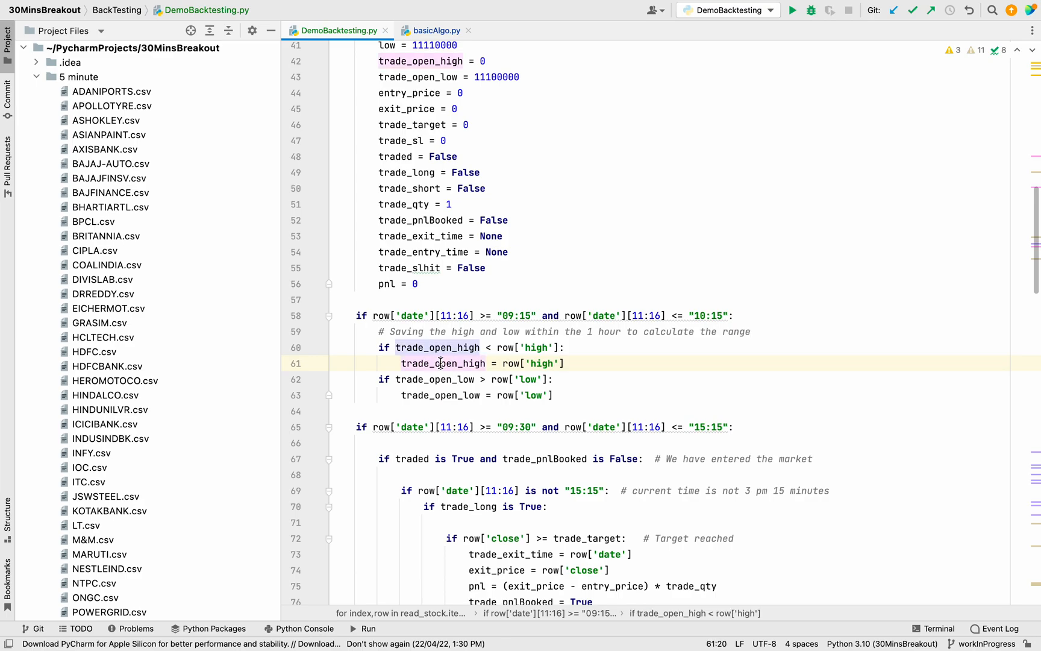
double_click(444, 364)
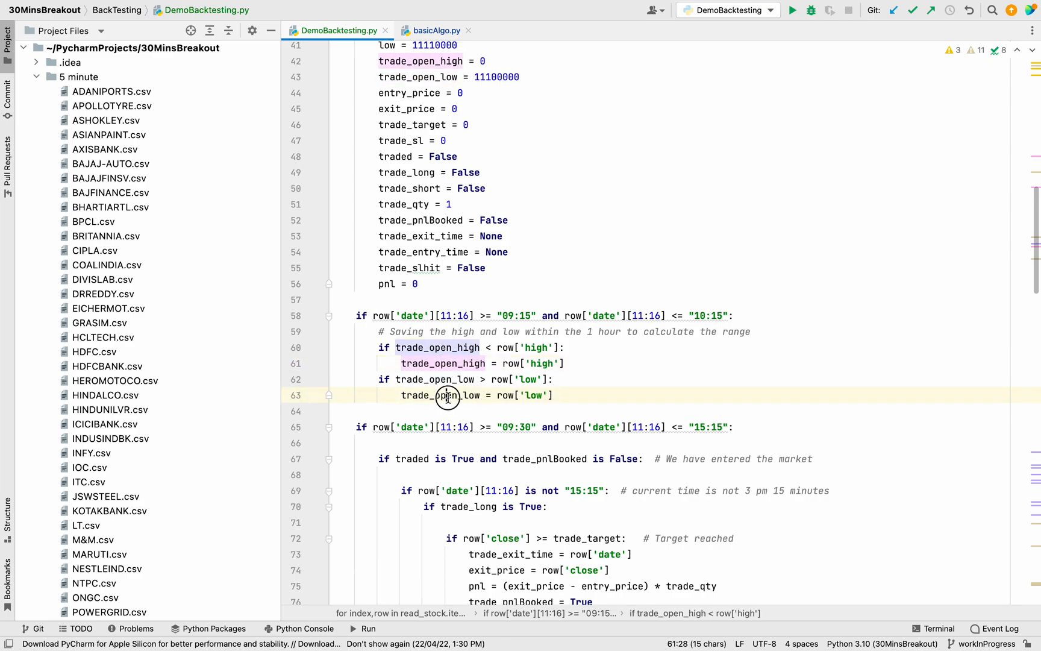
double_click(506, 347)
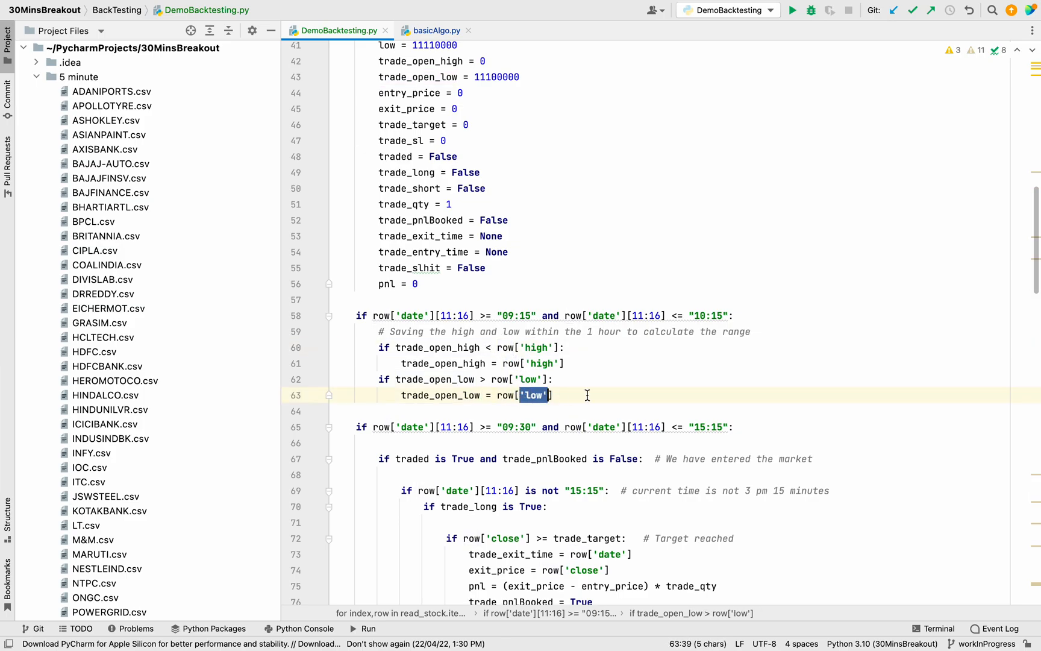
scroll("down", 3)
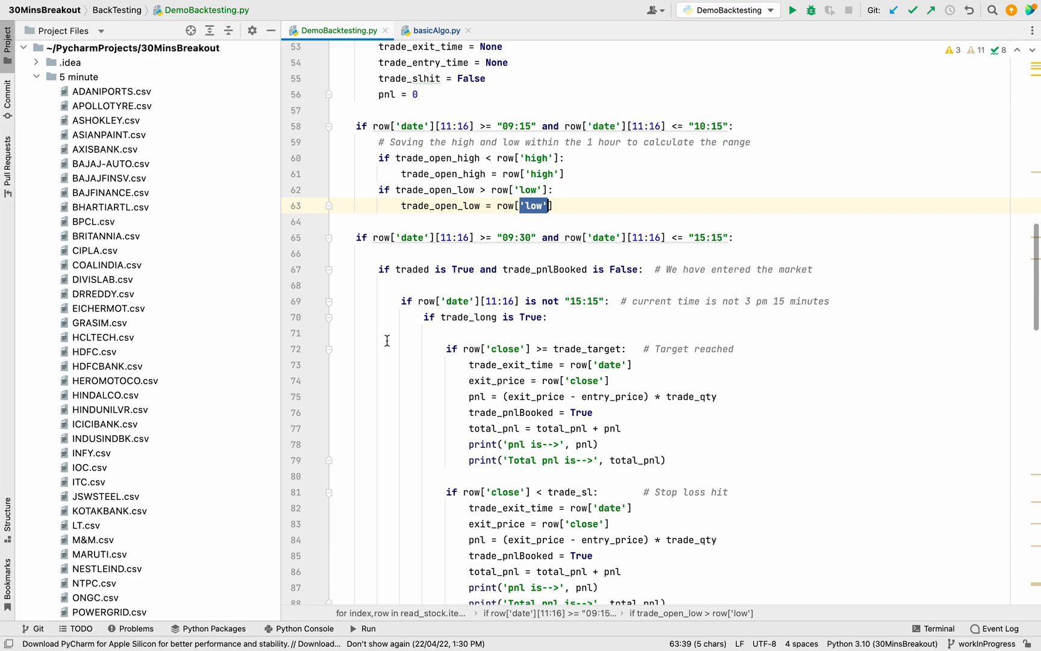
scroll("down", 3)
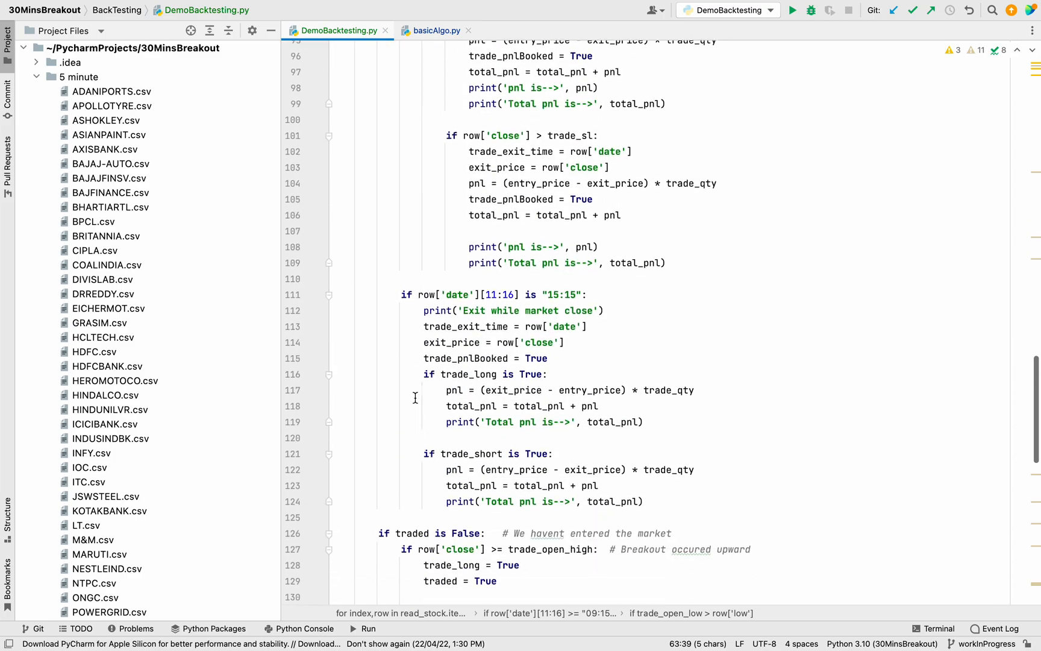
scroll("down", 3)
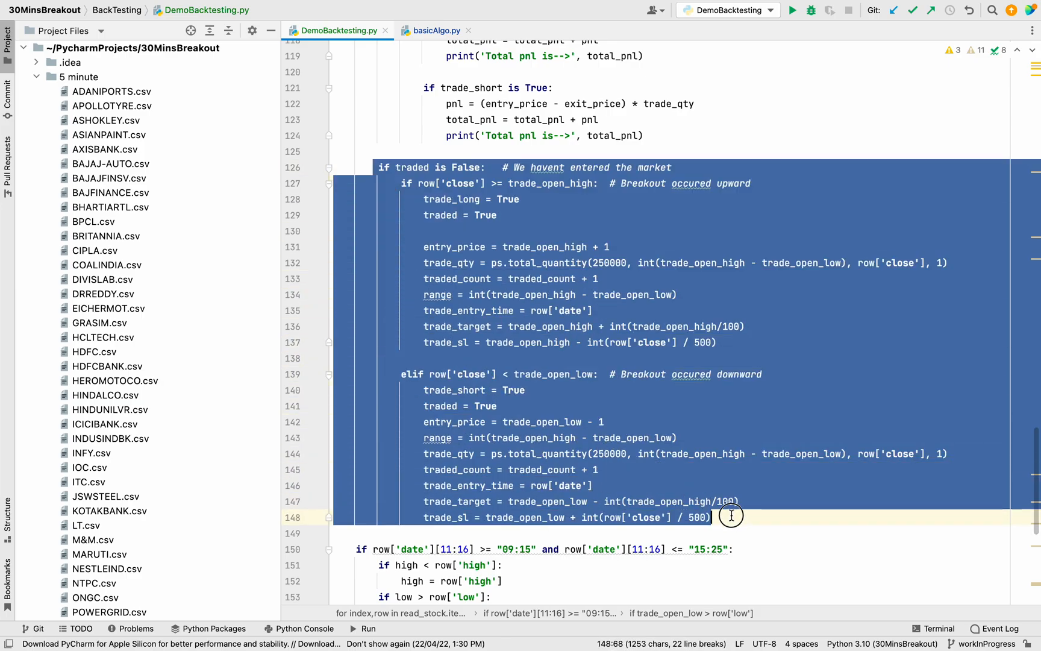
left_click(427, 168)
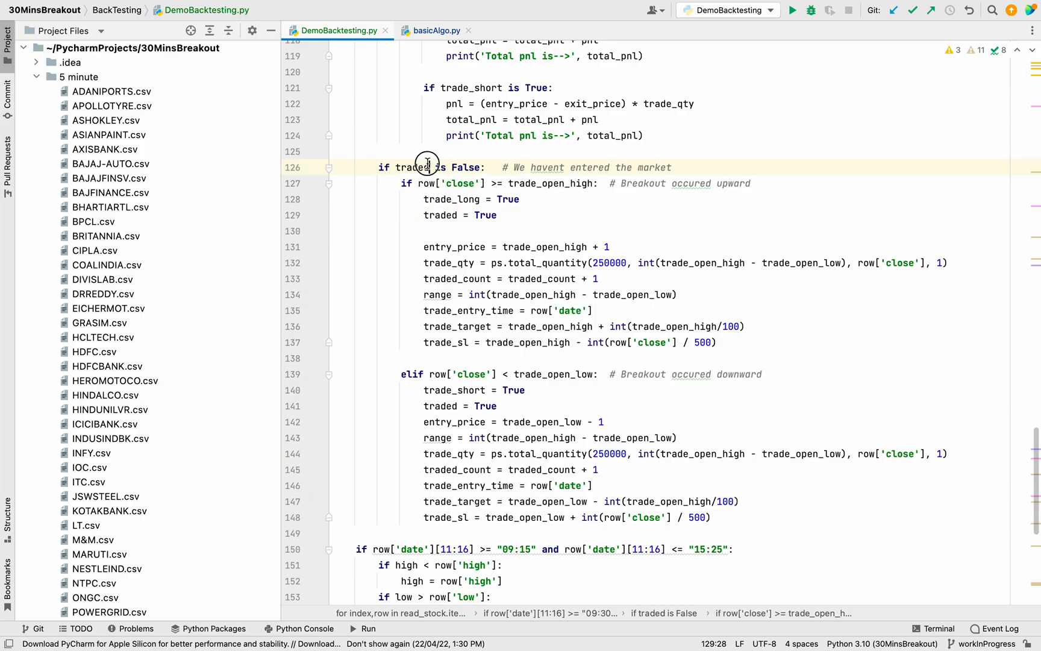
left_click(414, 168)
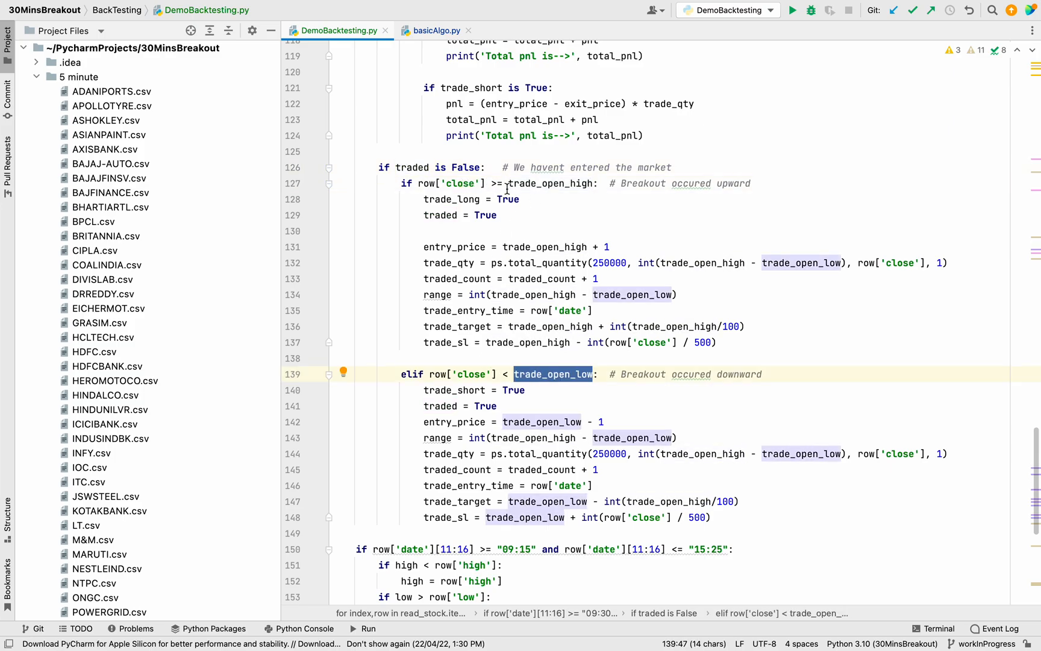
left_click(551, 183)
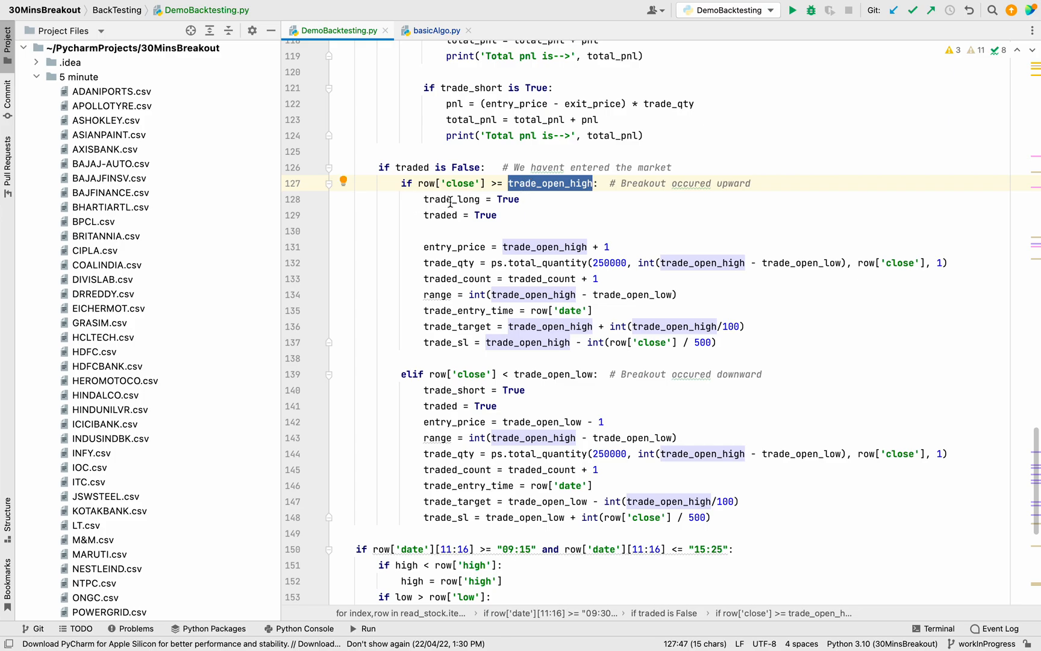
double_click(452, 199)
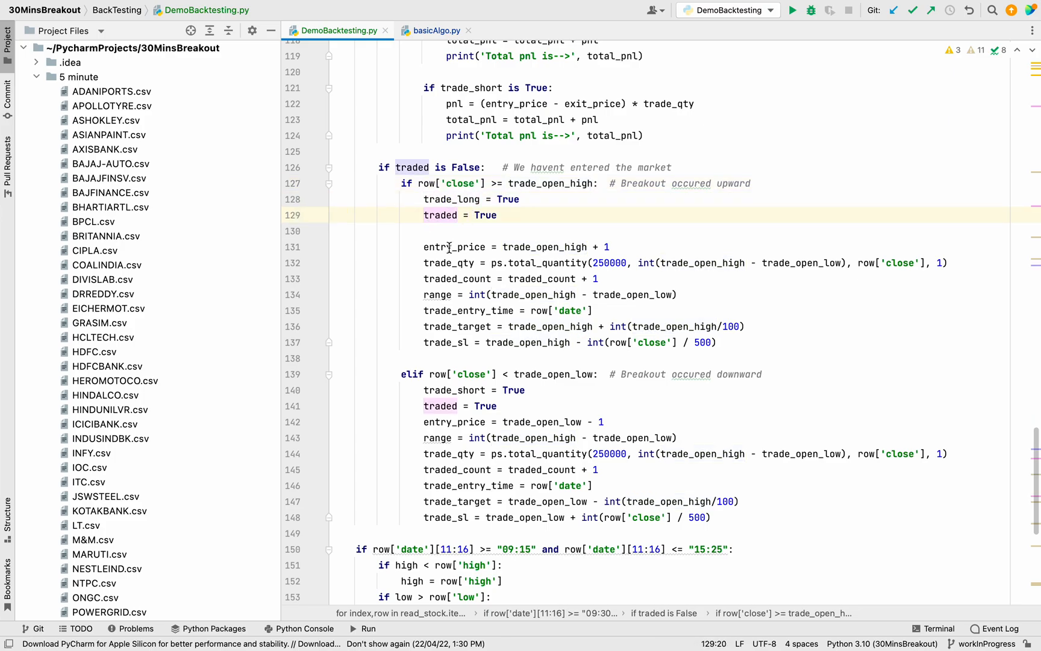
double_click(449, 262)
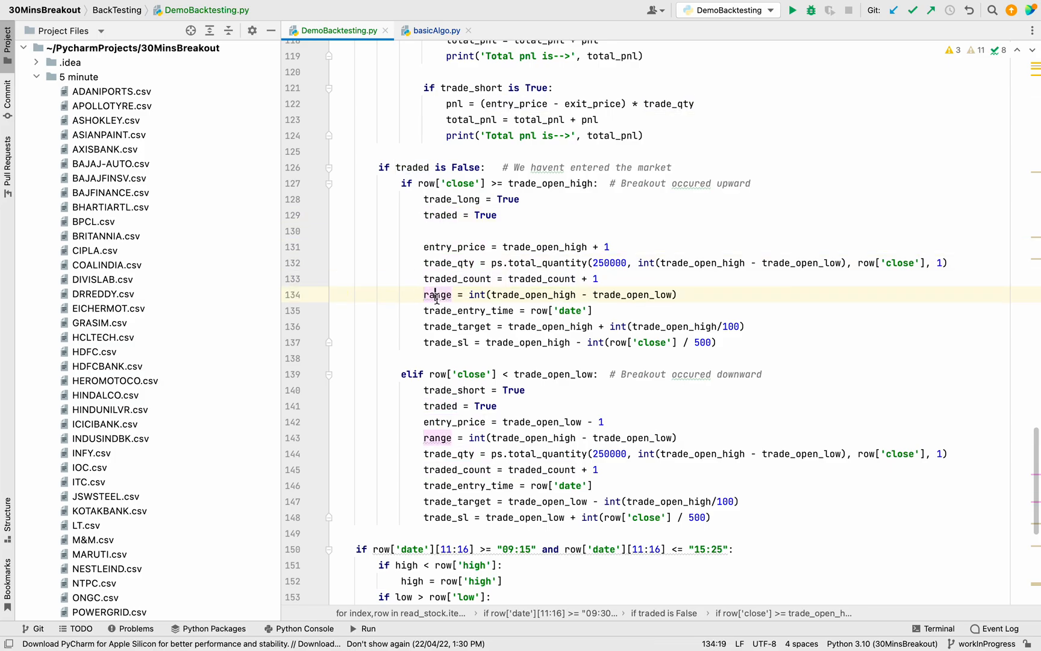
double_click(469, 311)
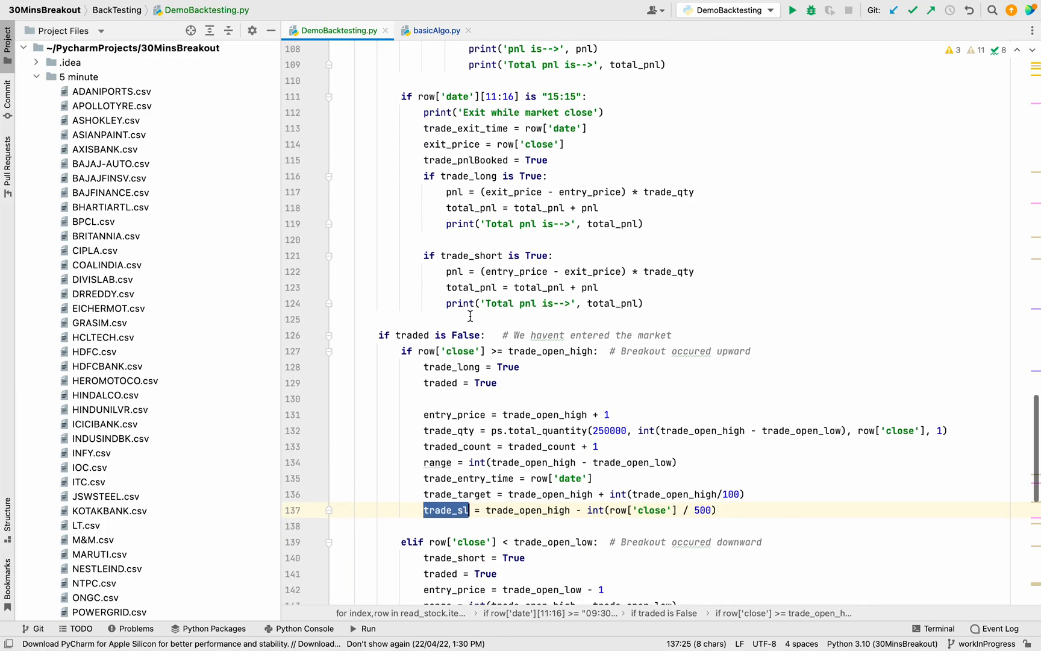
scroll("down", 3)
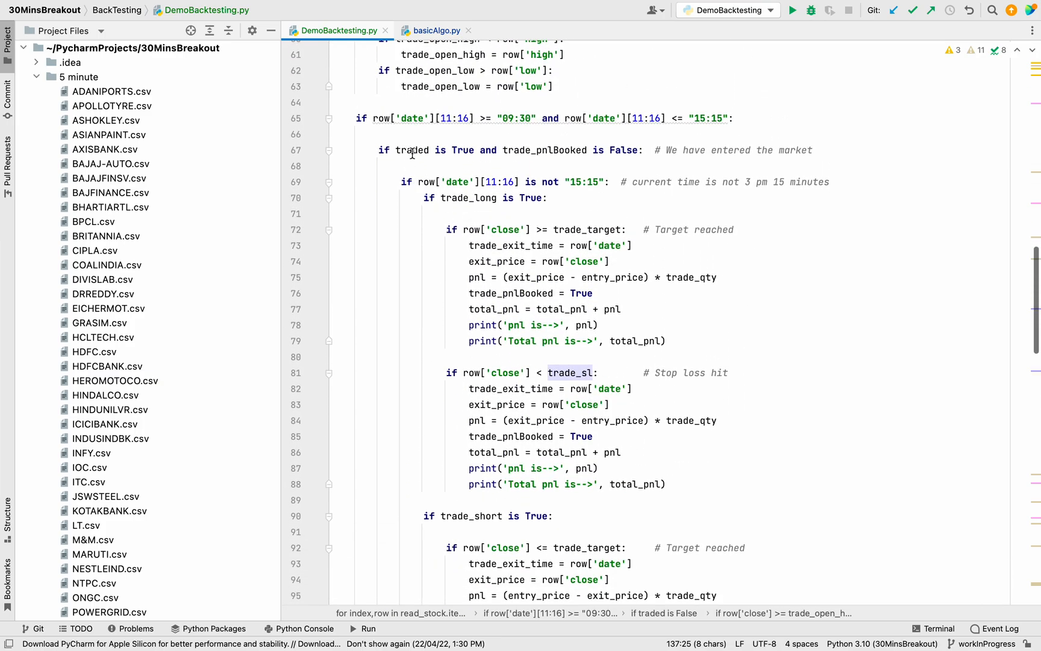
double_click(412, 151)
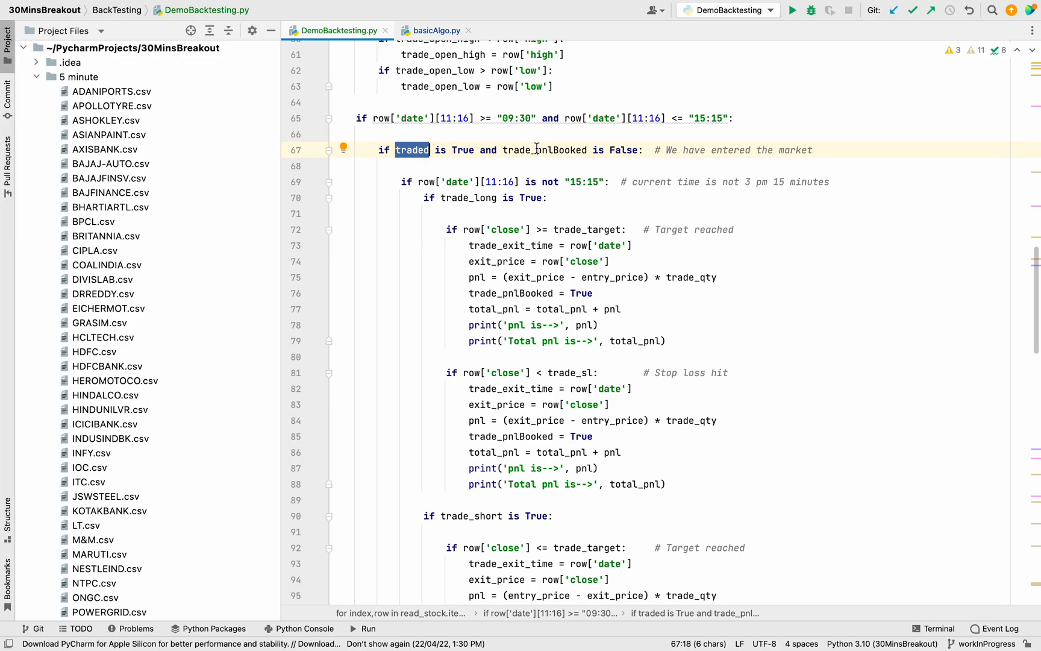
left_click(535, 150)
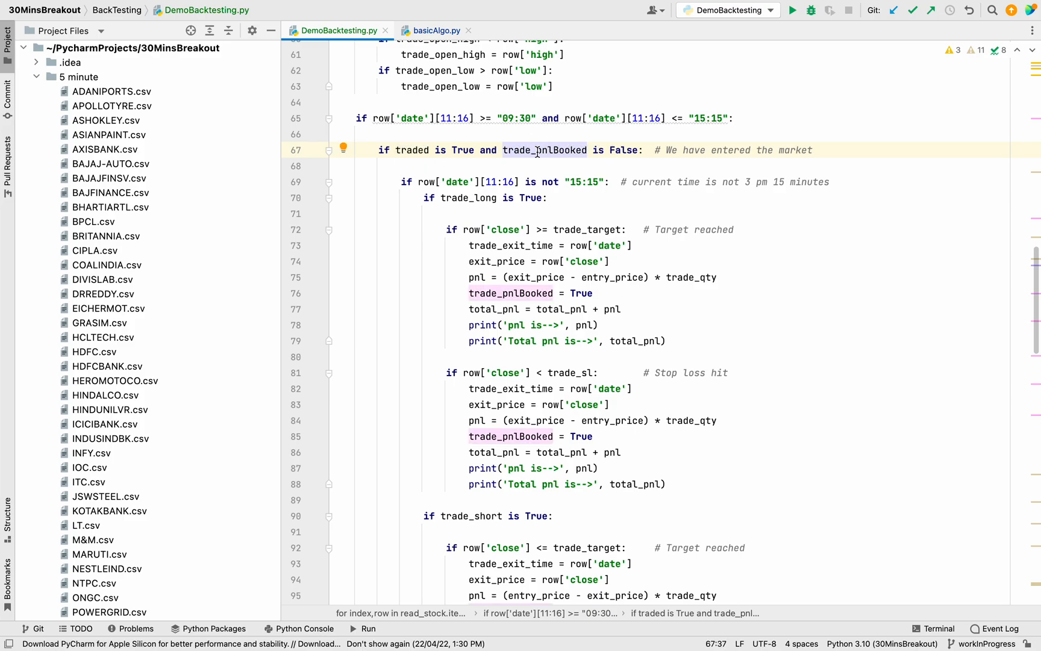
mouse_move(560, 152)
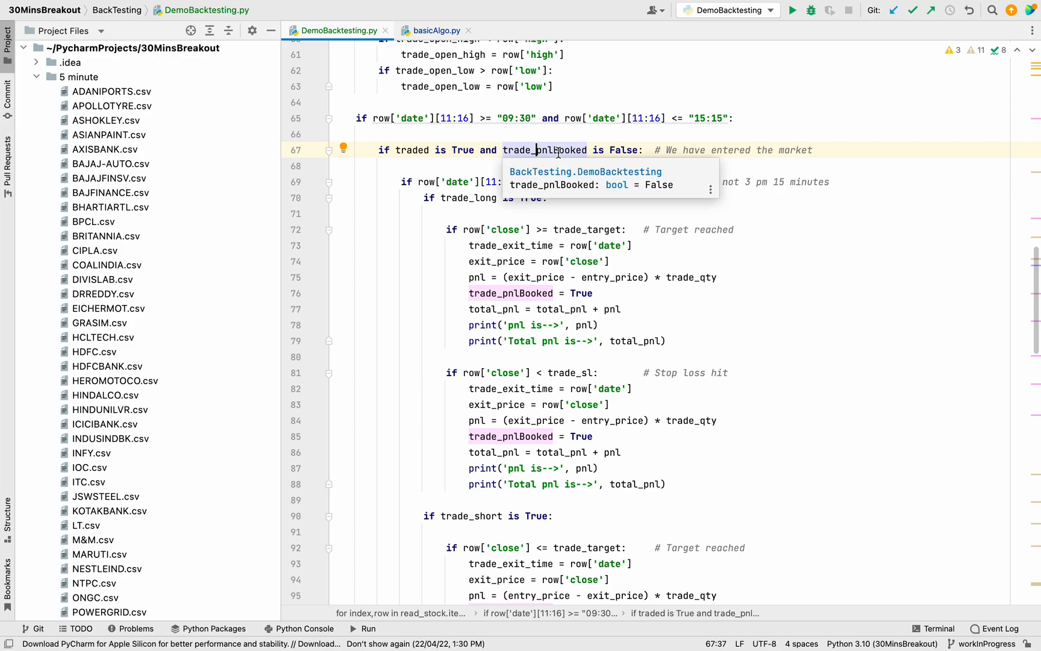
mouse_move(463, 351)
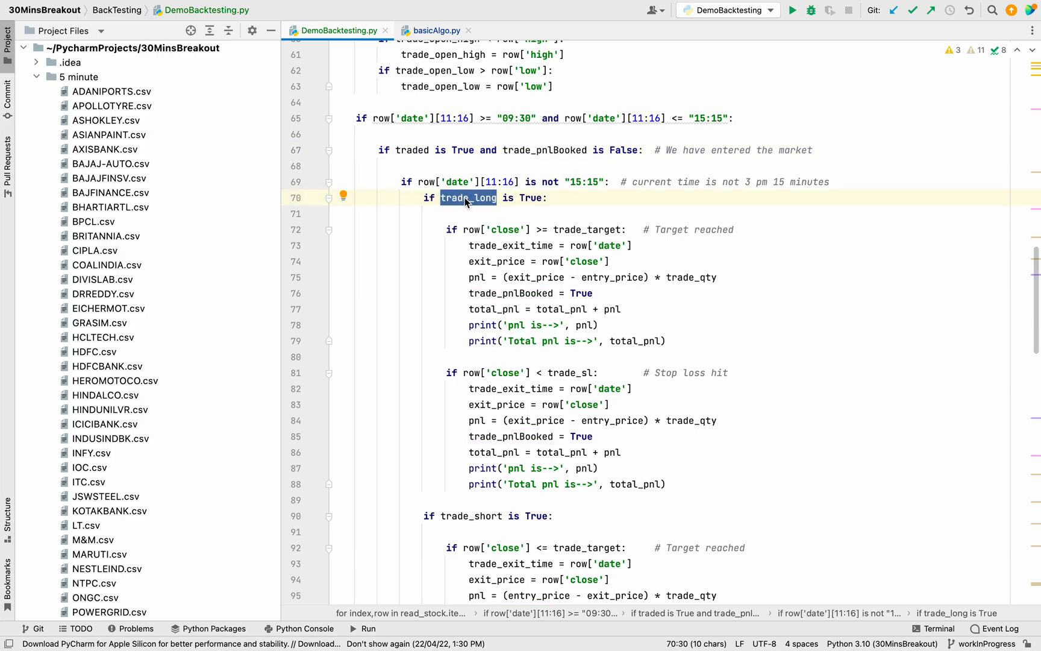
left_click(463, 209)
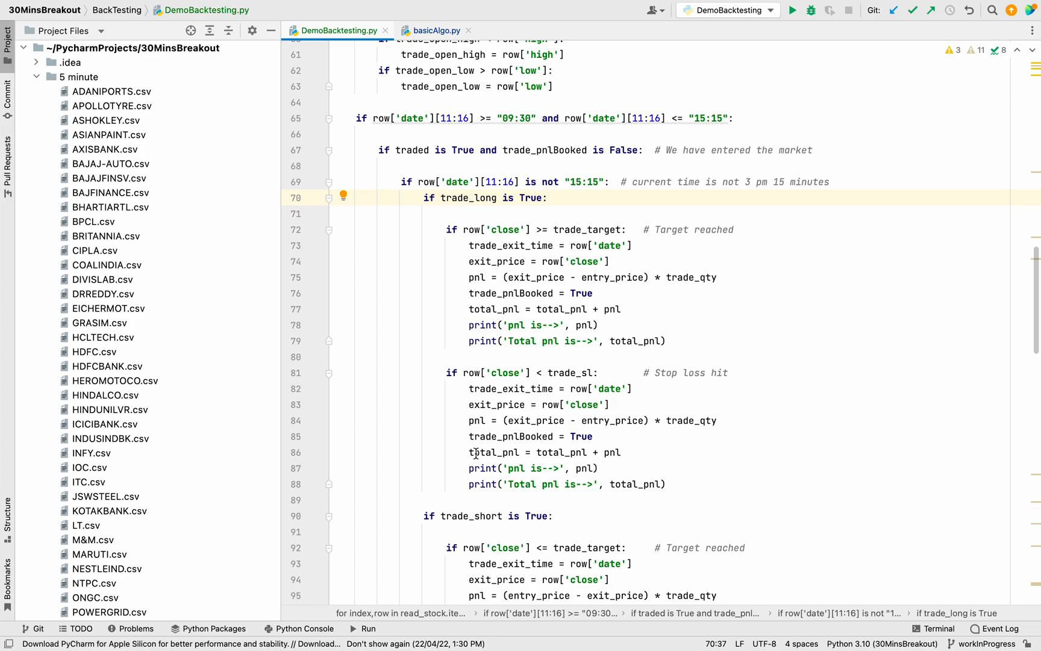
double_click(471, 368)
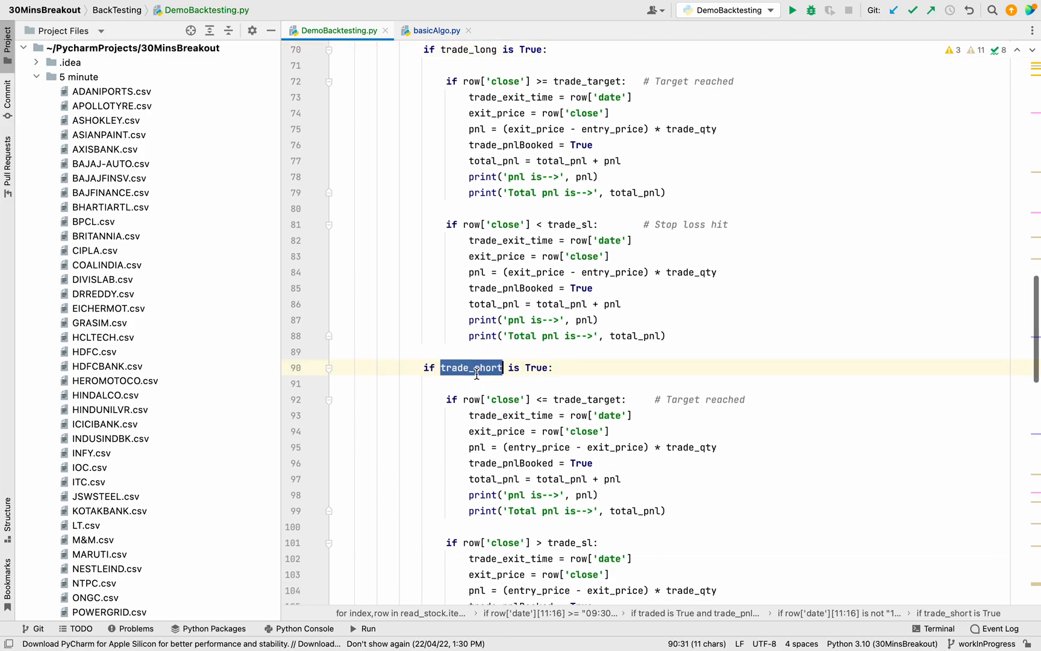
scroll("down", 3)
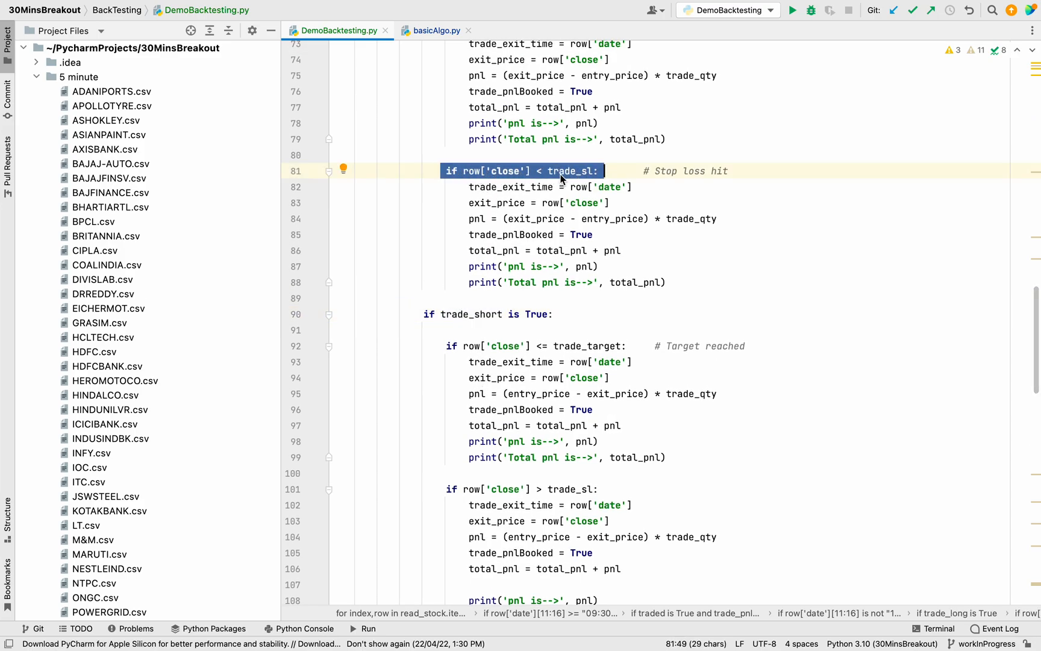
mouse_move(562, 178)
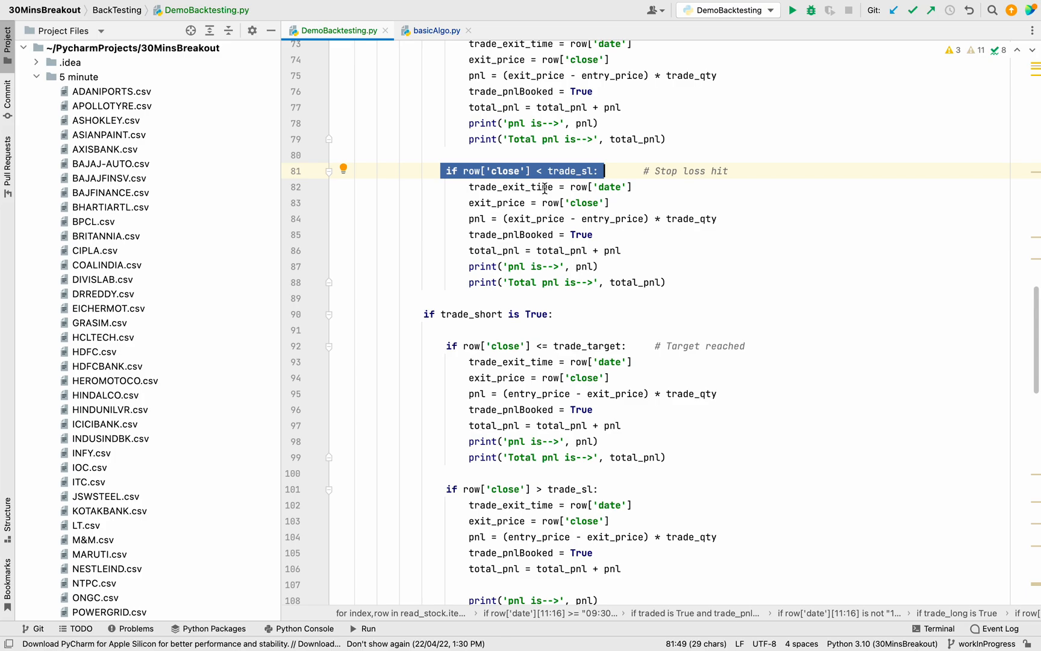
mouse_move(490, 176)
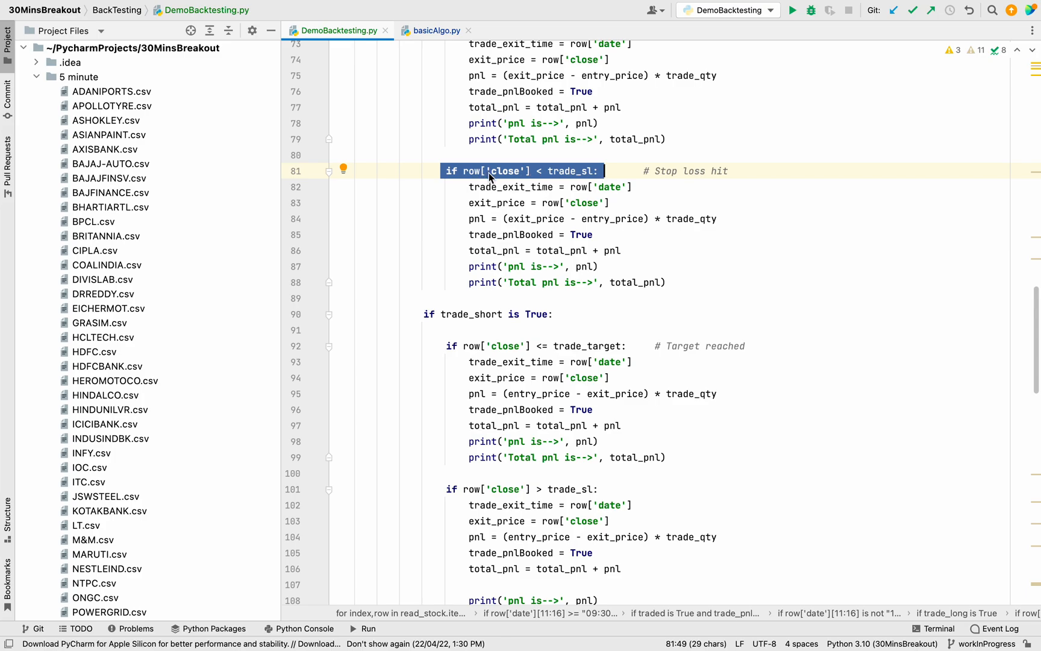
left_click(446, 187)
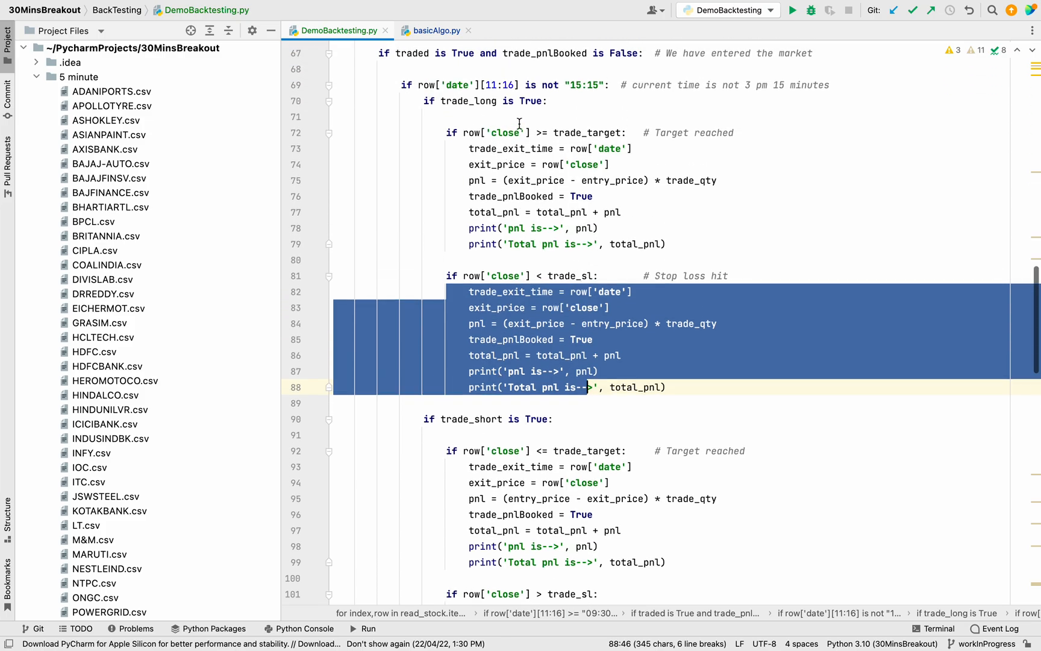
left_click(586, 210)
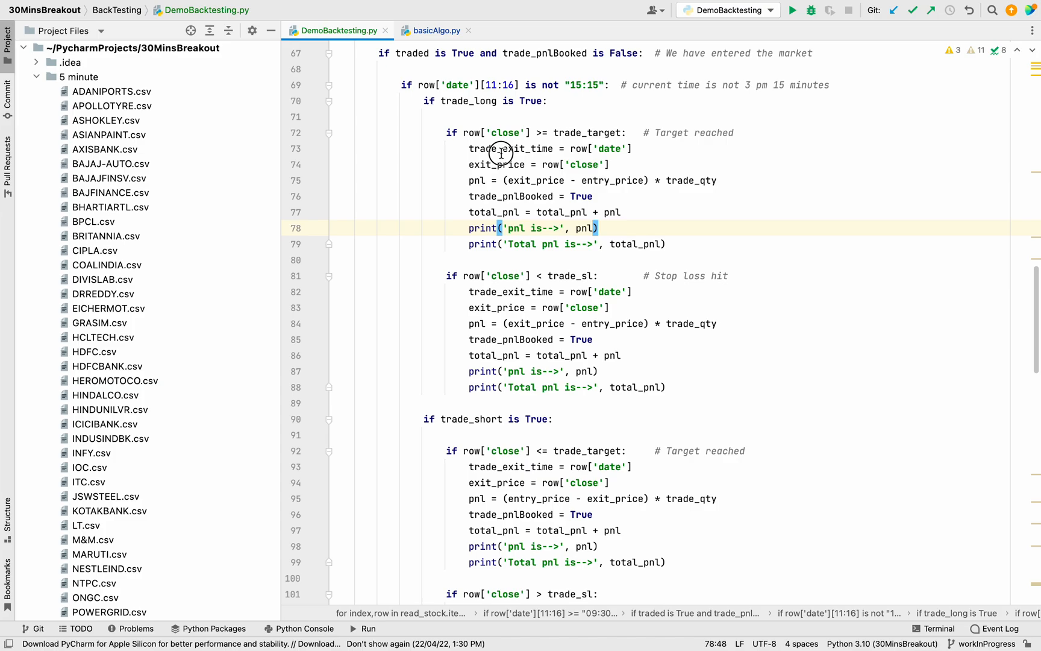
double_click(497, 166)
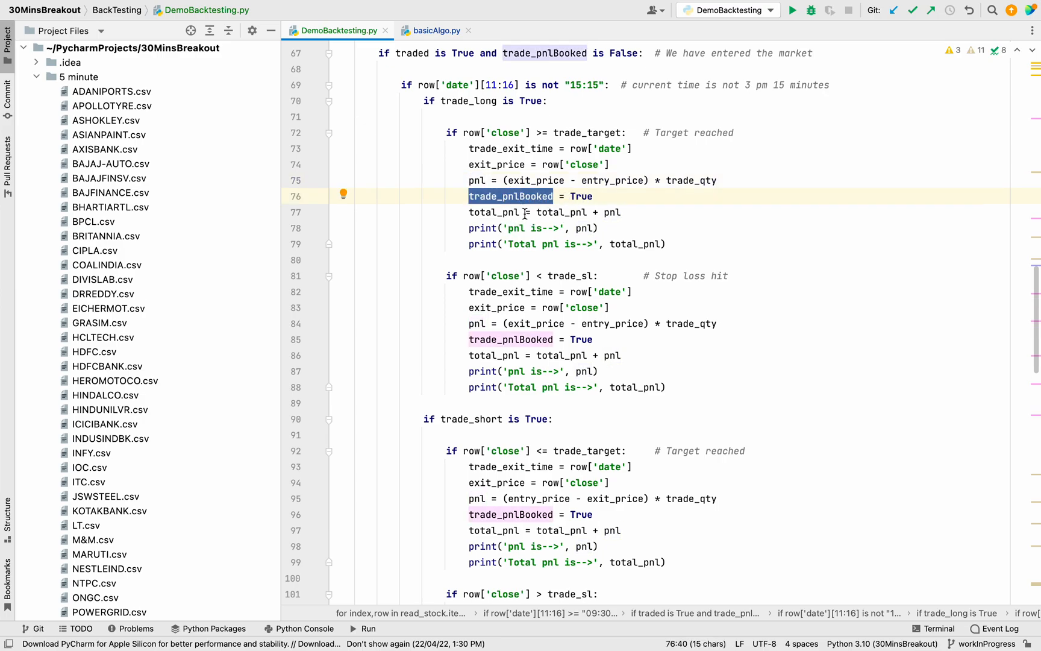
mouse_move(436, 70)
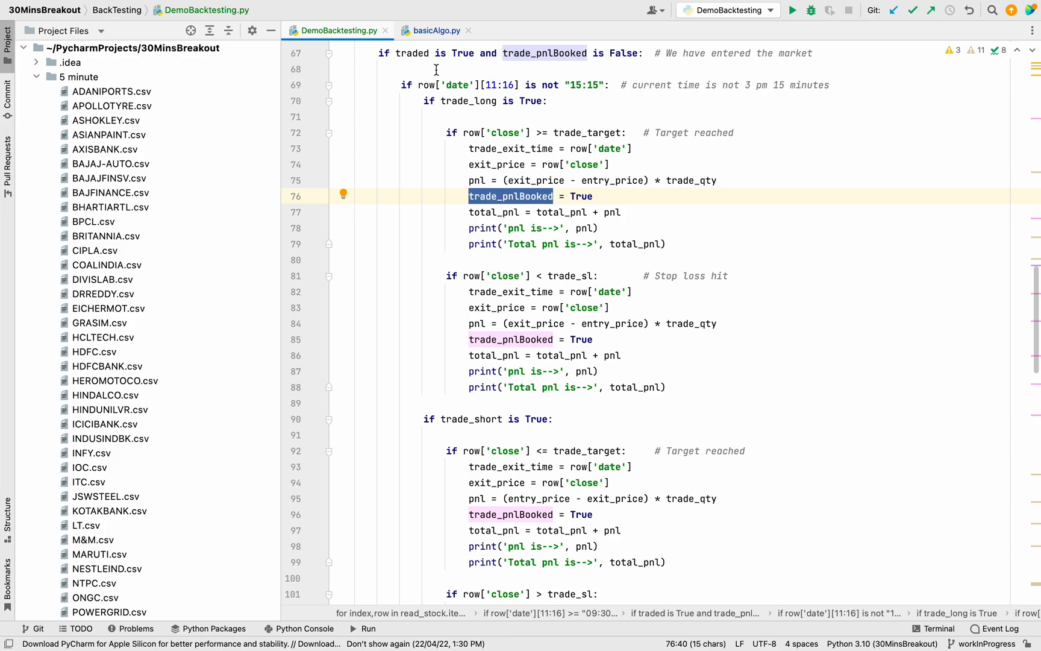
mouse_move(518, 327)
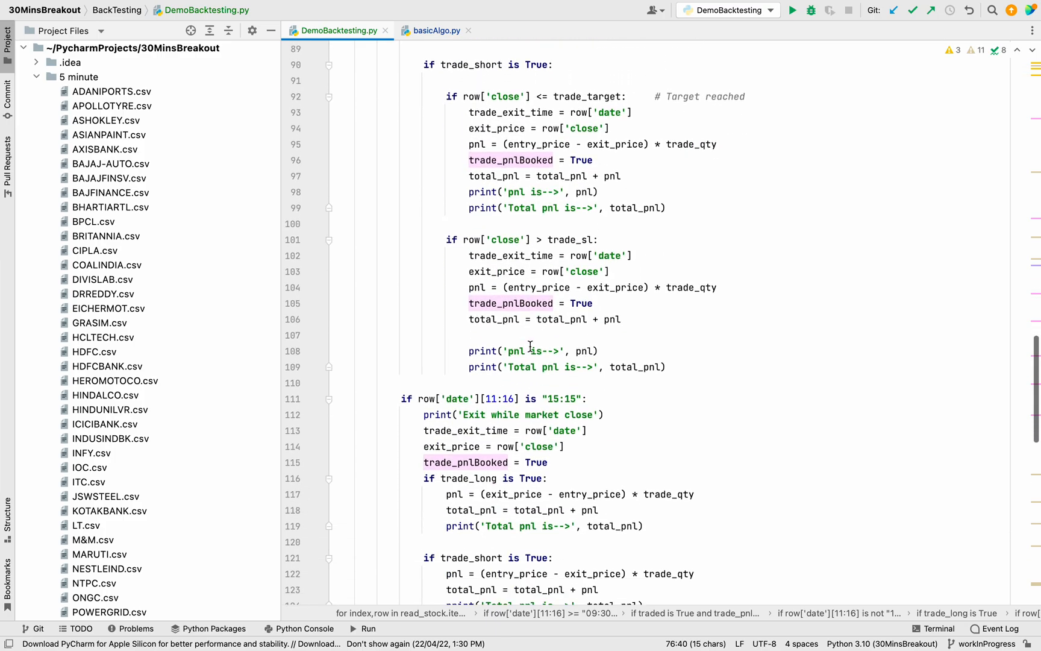
scroll("down", 3)
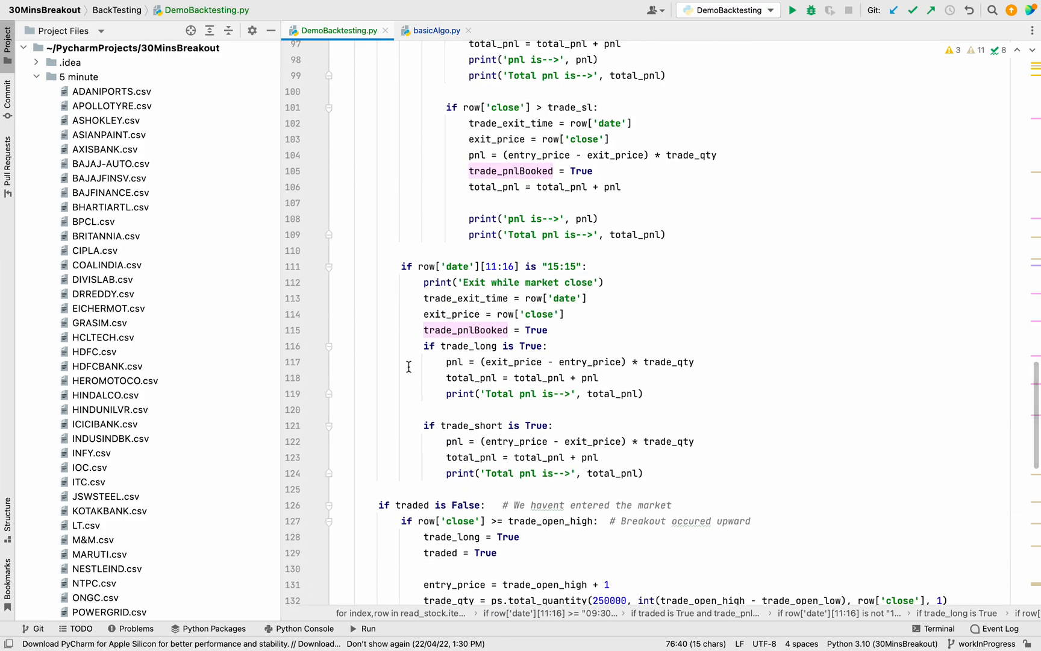
scroll("down", 3)
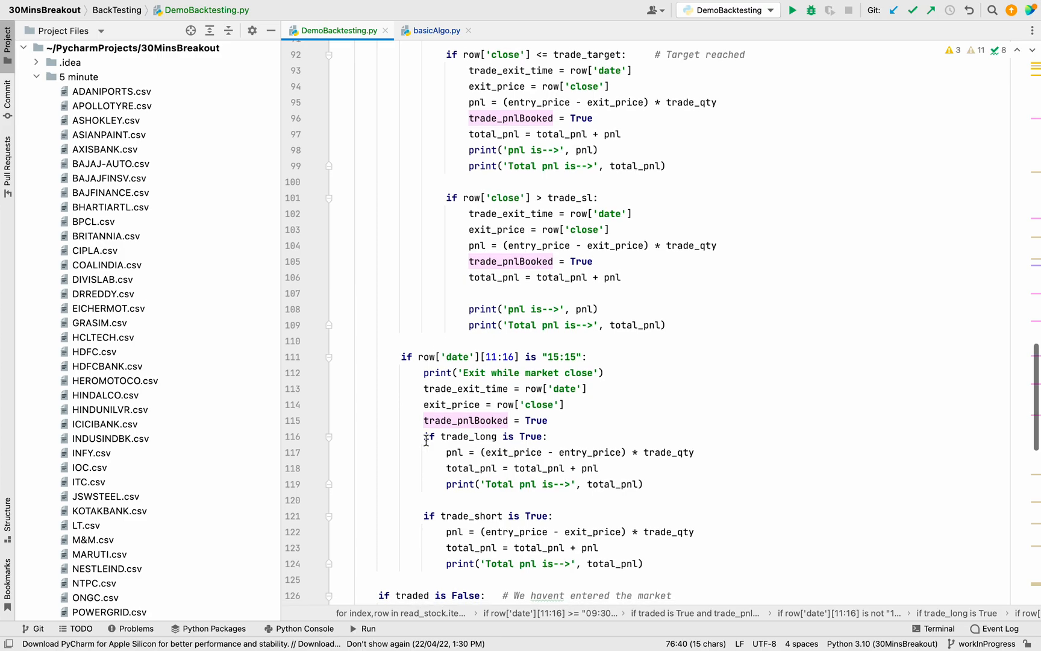
scroll("down", 3)
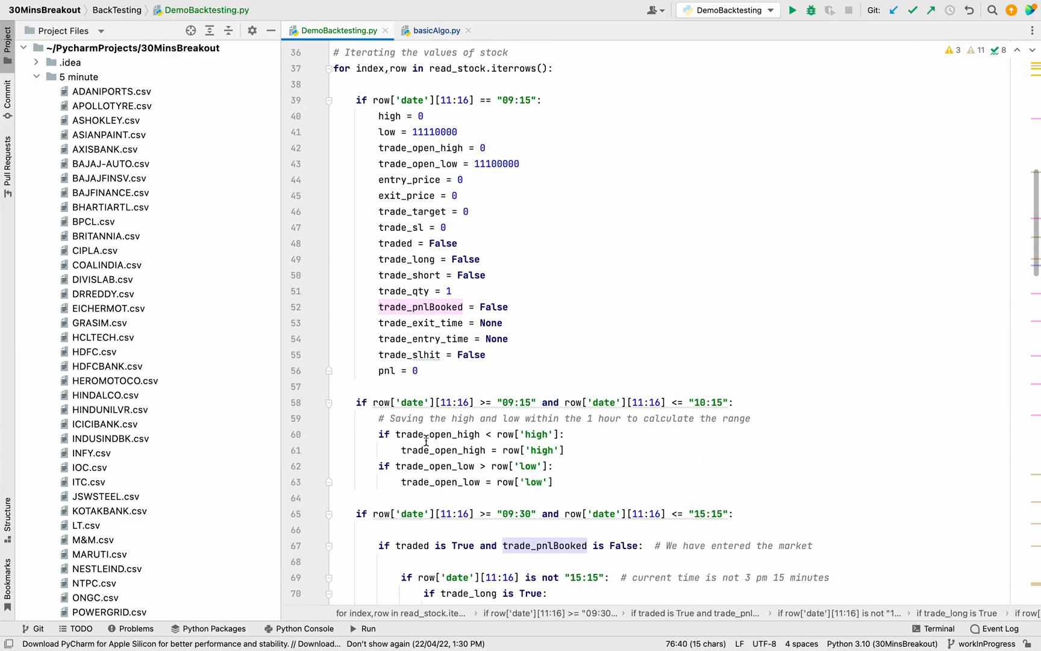
- Run DemoBacktesting to print per-trade pnl, total pnl and trade count
scroll("down", 3)
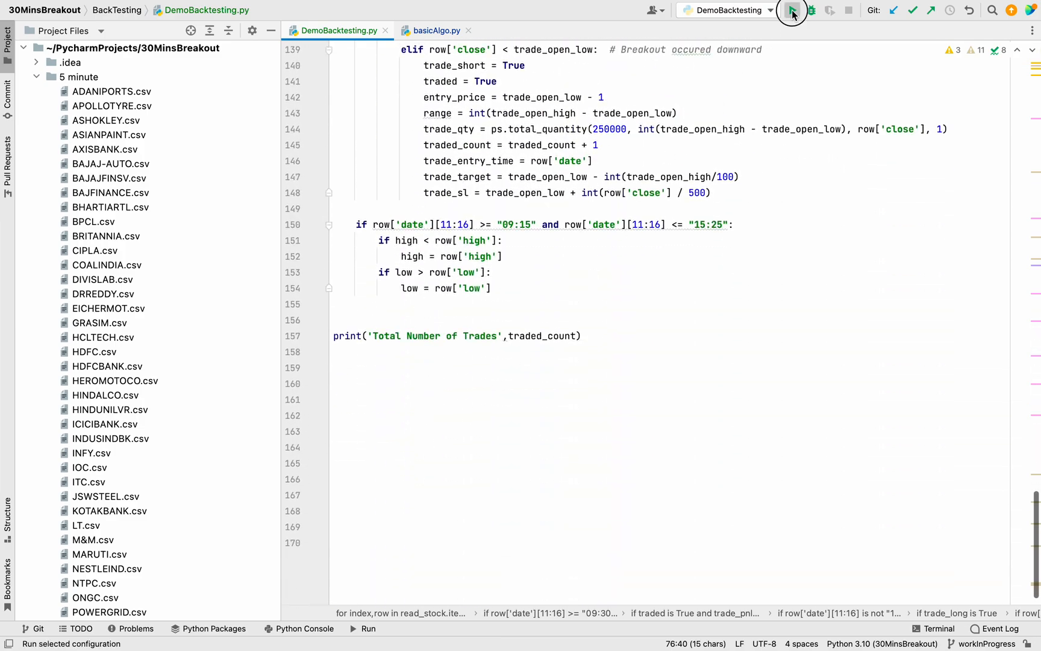
left_click(790, 11)
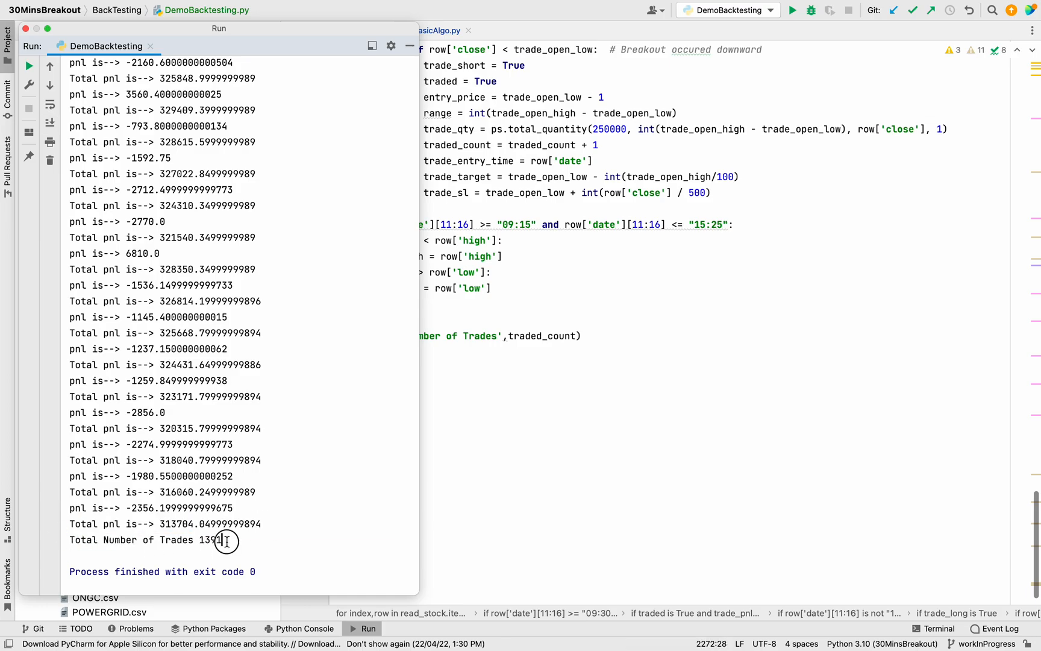
double_click(211, 540)
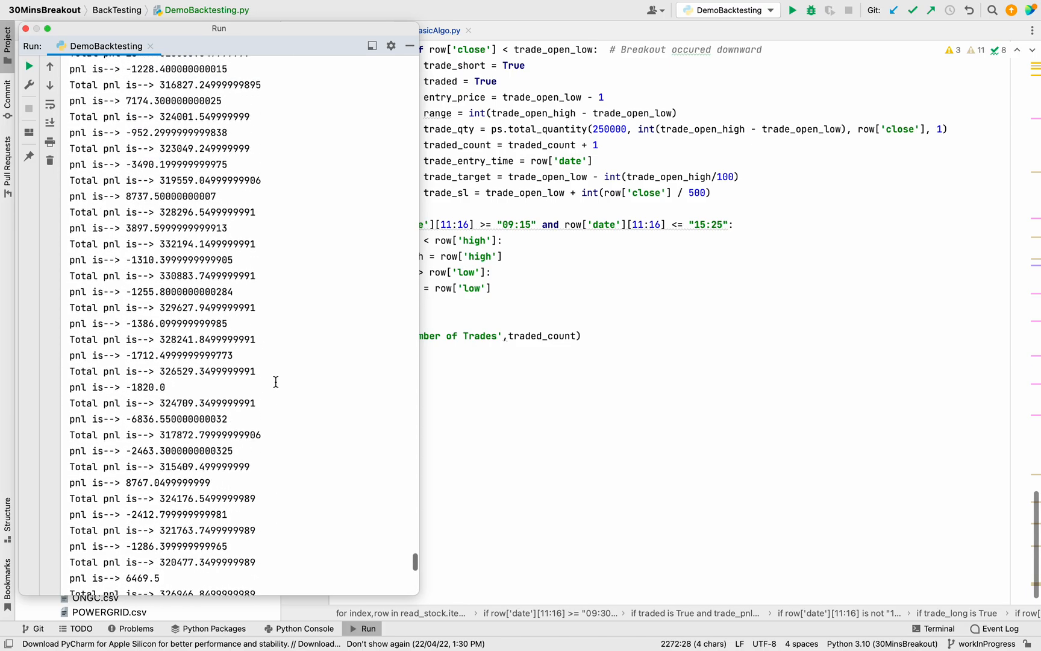
scroll("down", 3)
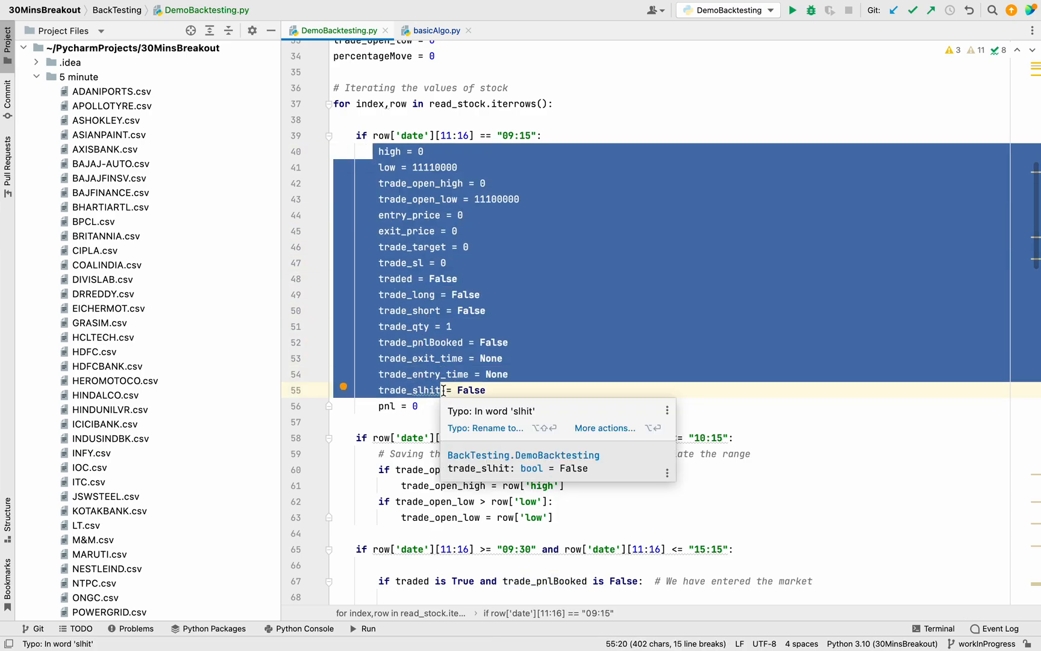
mouse_move(504, 383)
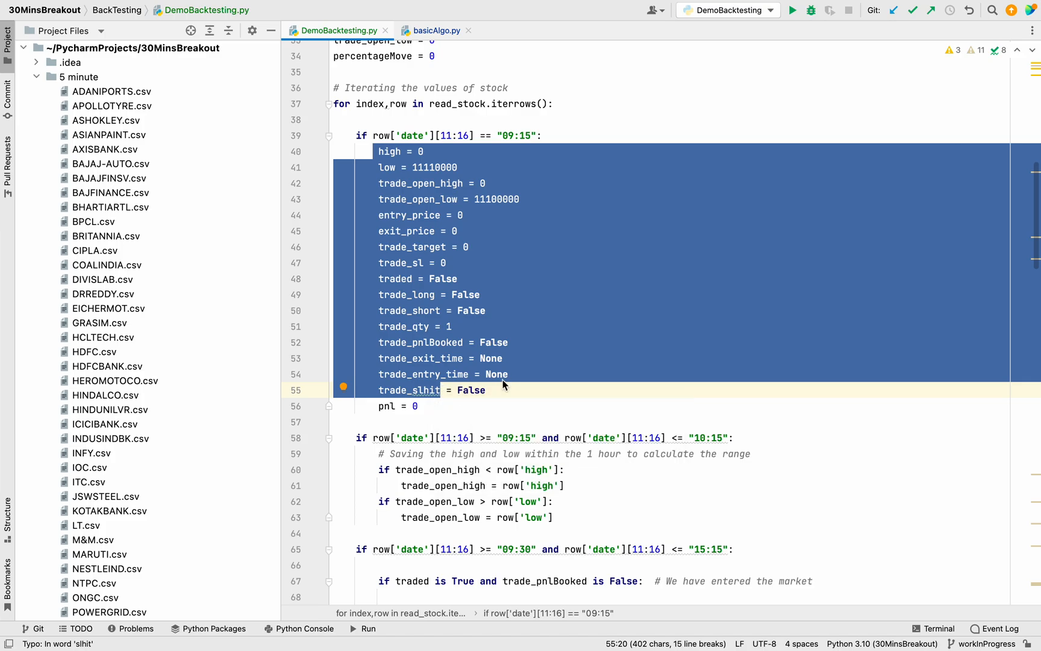
mouse_move(529, 370)
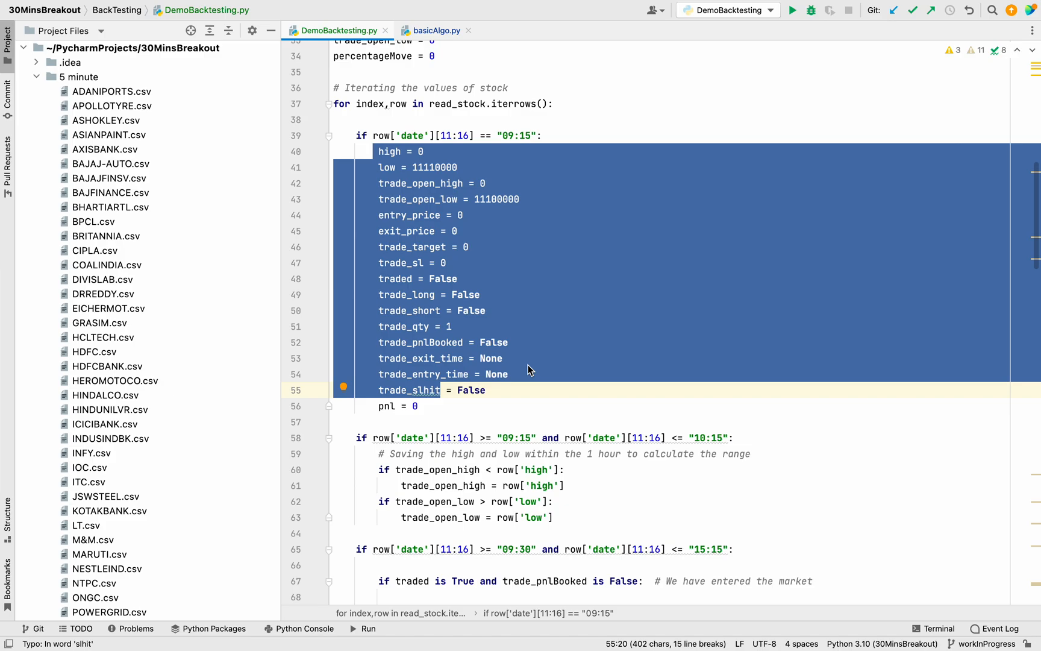
mouse_move(497, 323)
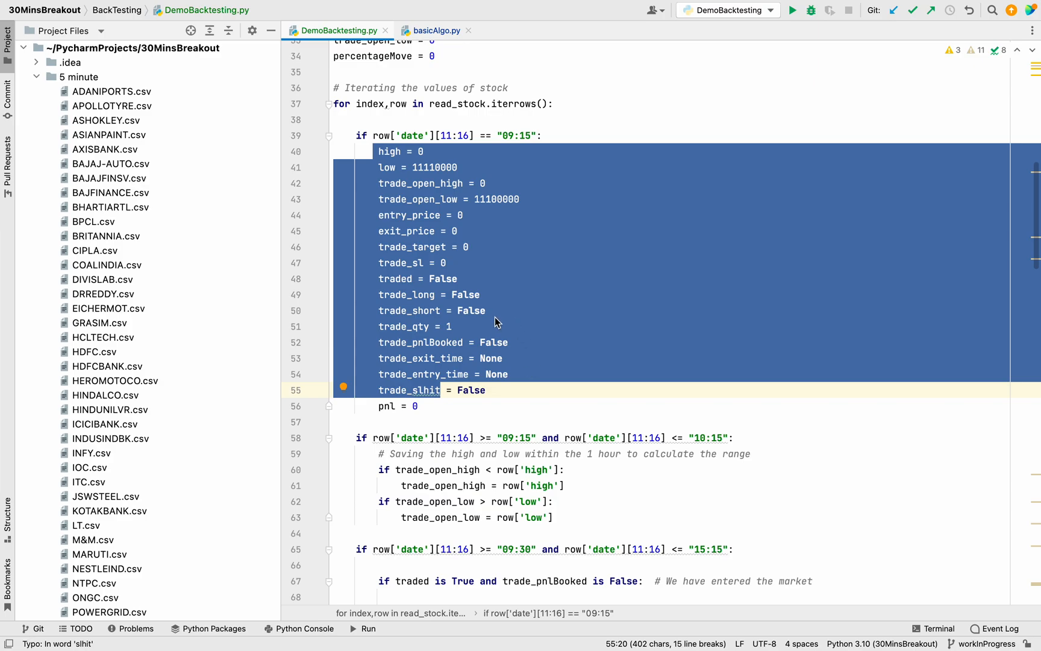
mouse_move(558, 331)
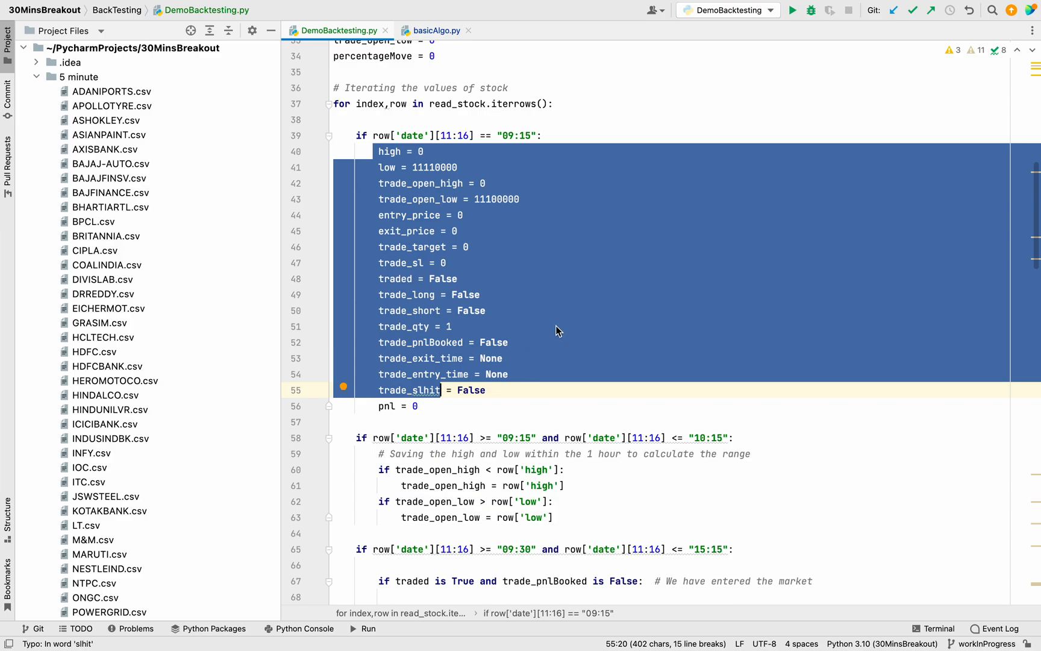
mouse_move(531, 309)
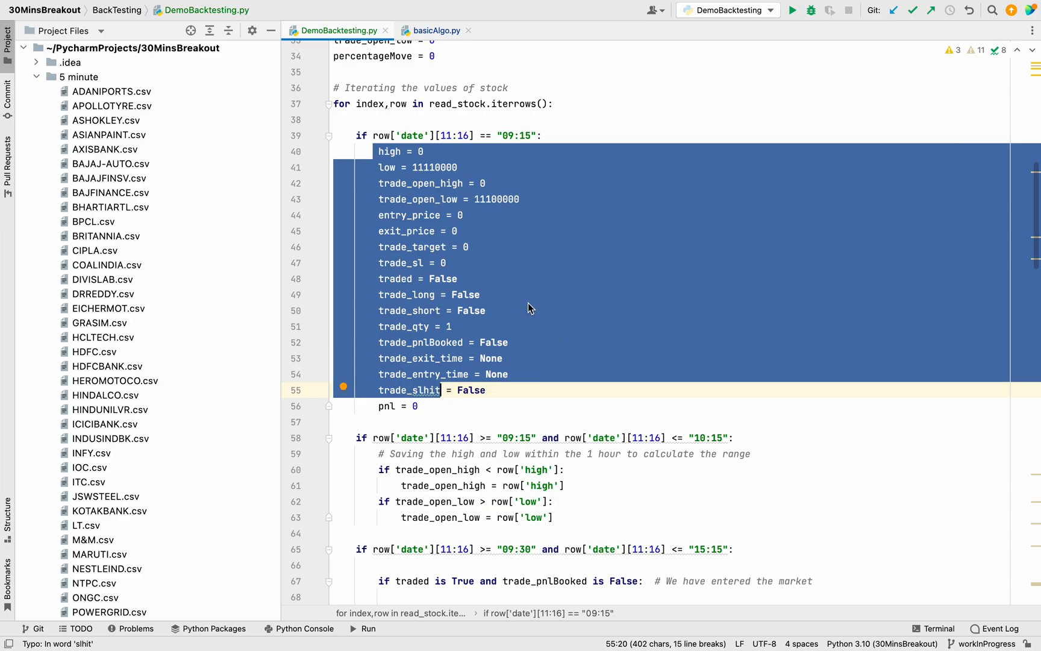